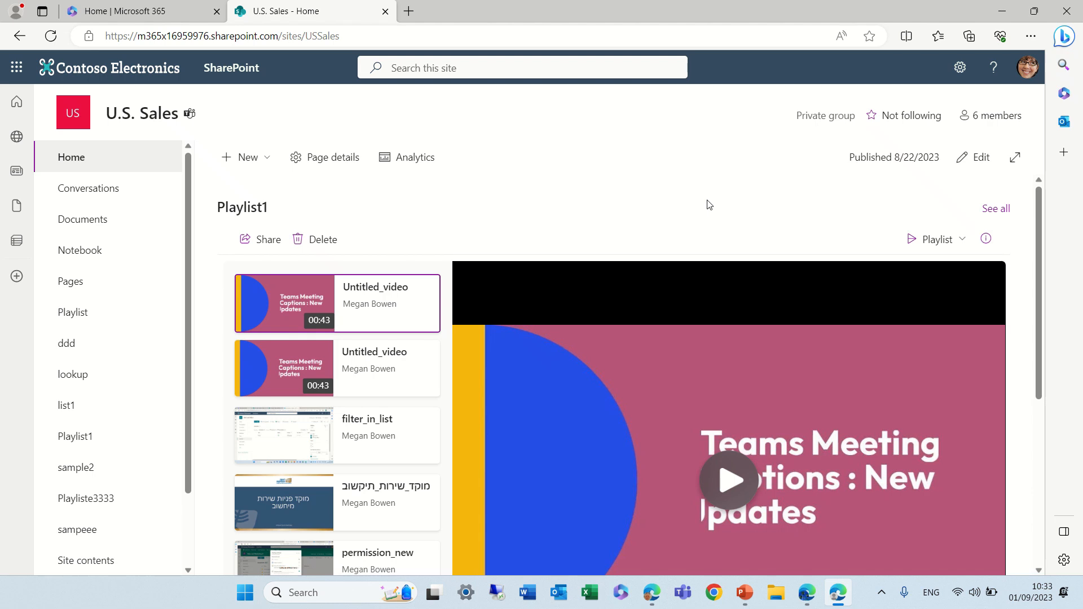
mouse_move(428, 92)
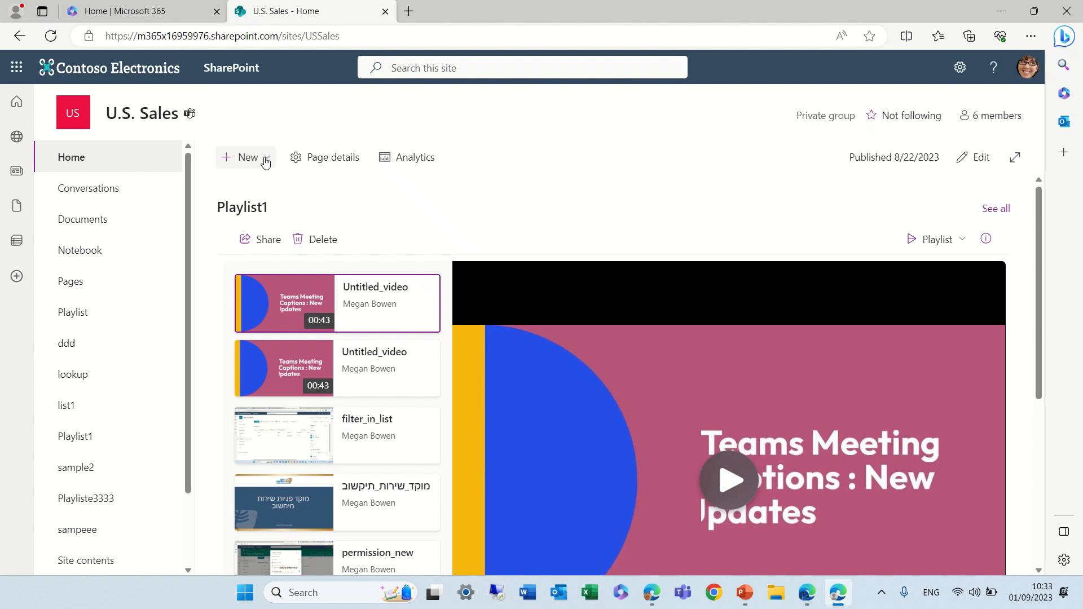
- Open the + New menu on the U.S. Sales site home page
click(242, 157)
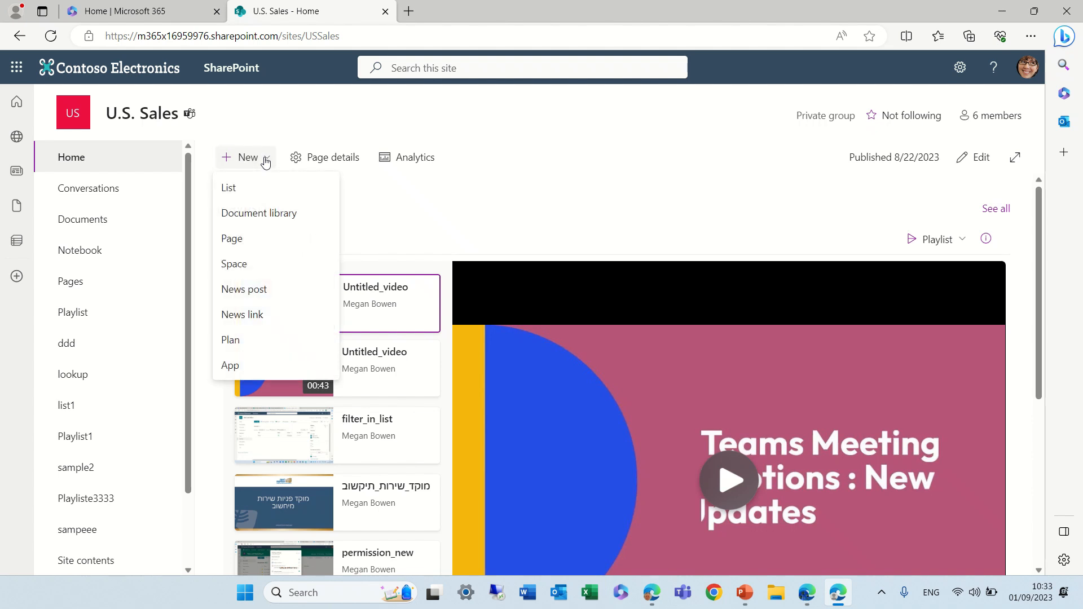
mouse_move(302, 238)
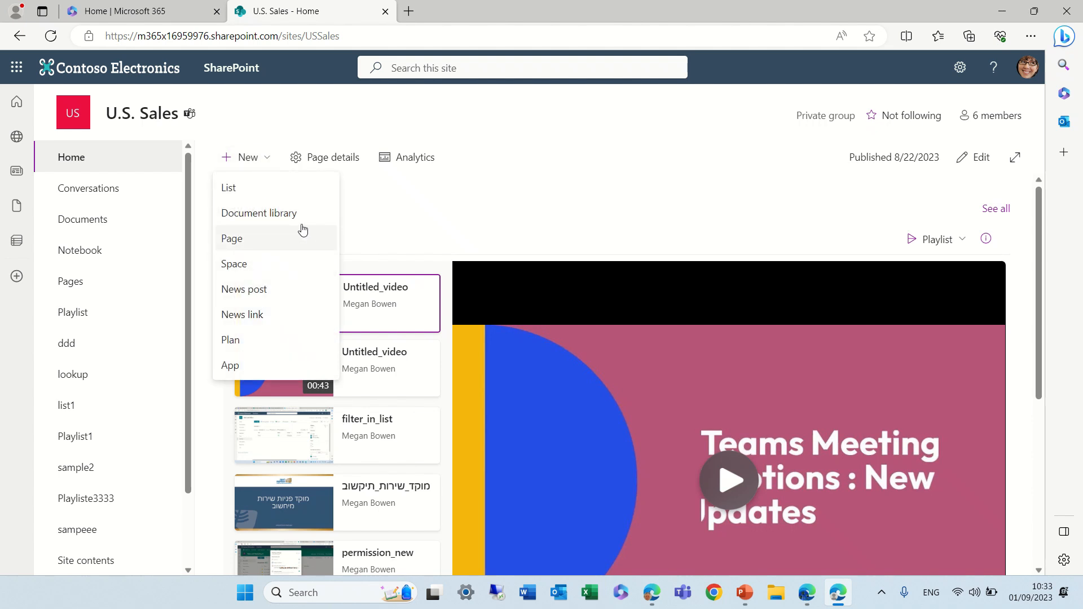
mouse_move(280, 248)
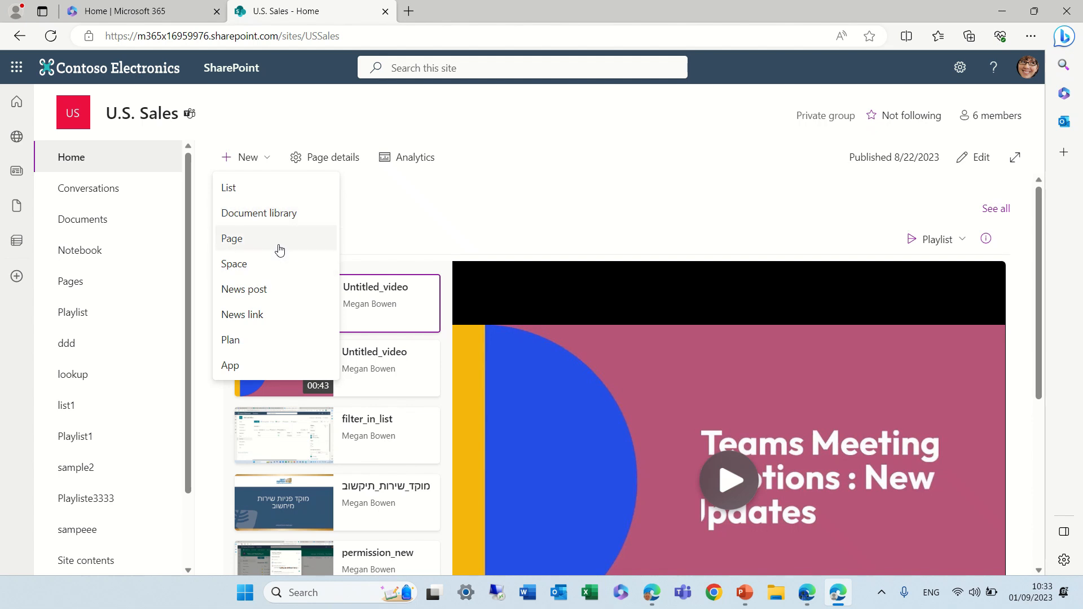
- Start a new site page, preview the Visual template and create the page from it
click(232, 238)
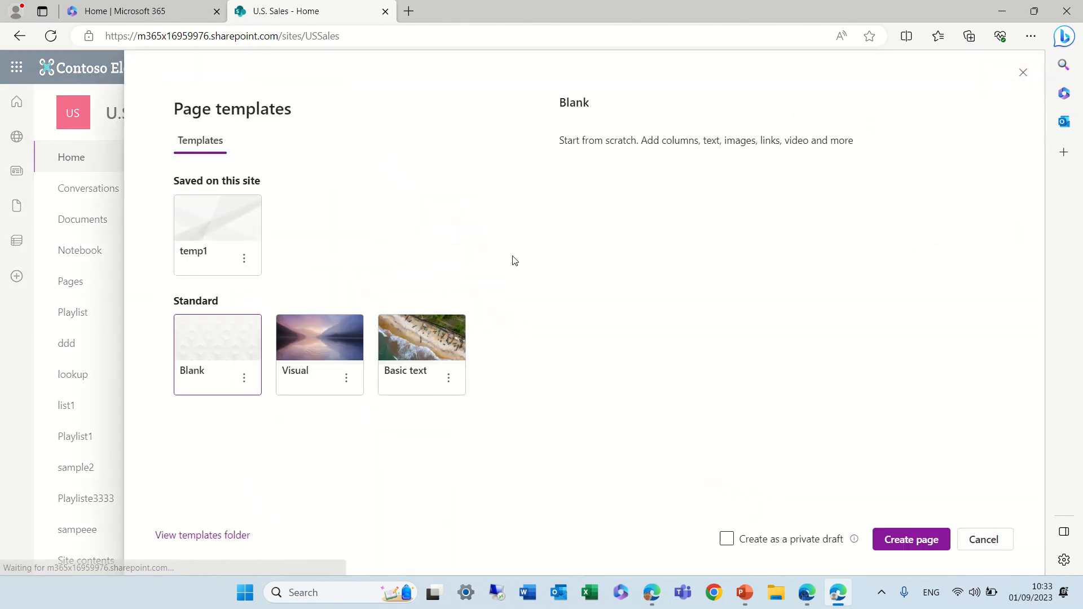
click(216, 337)
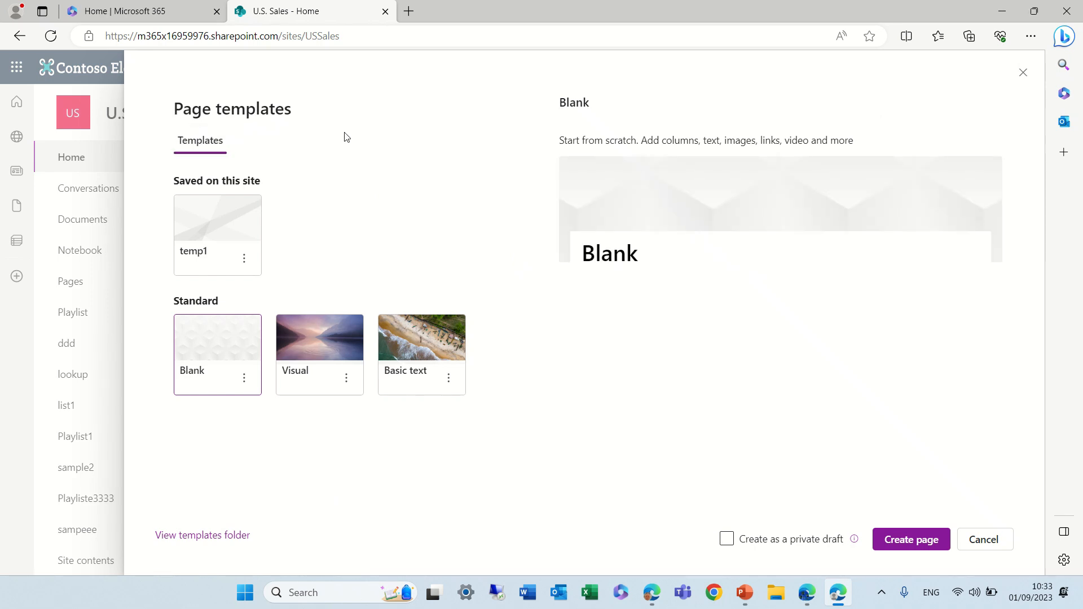
mouse_move(446, 370)
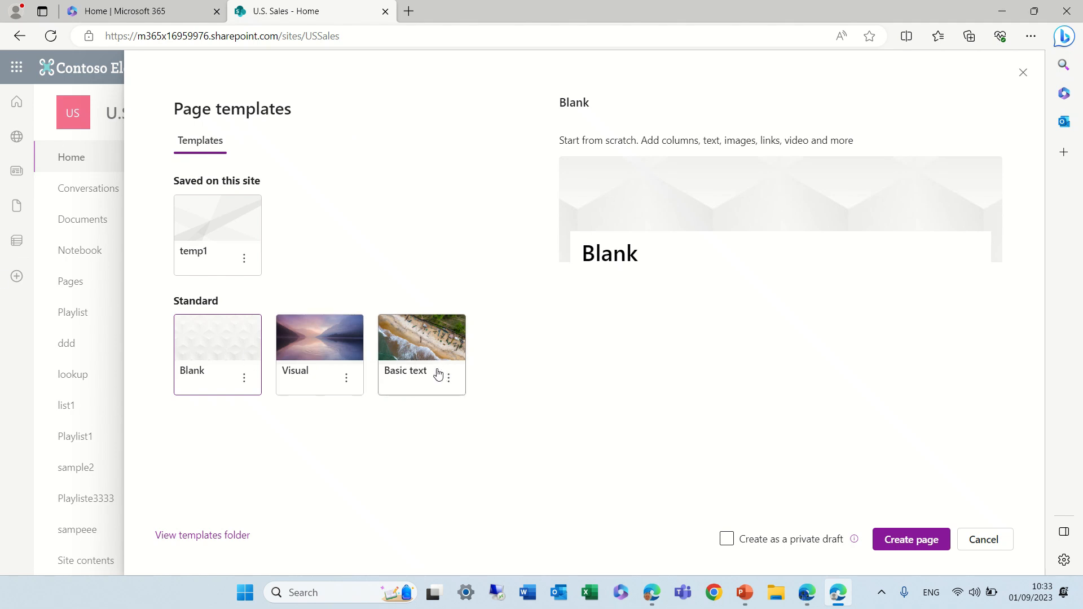
mouse_move(225, 229)
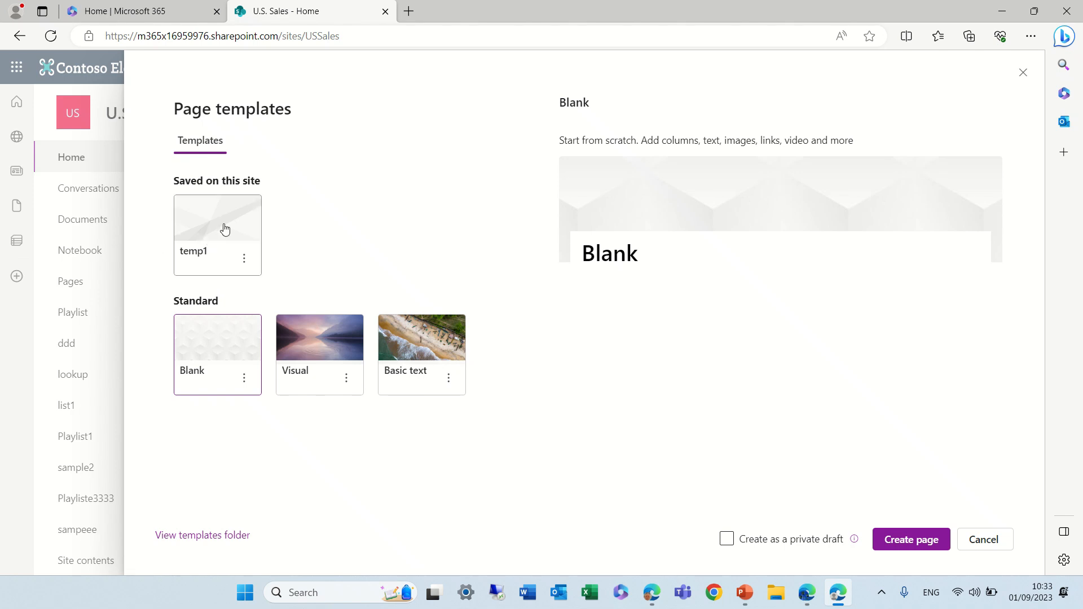
mouse_move(185, 210)
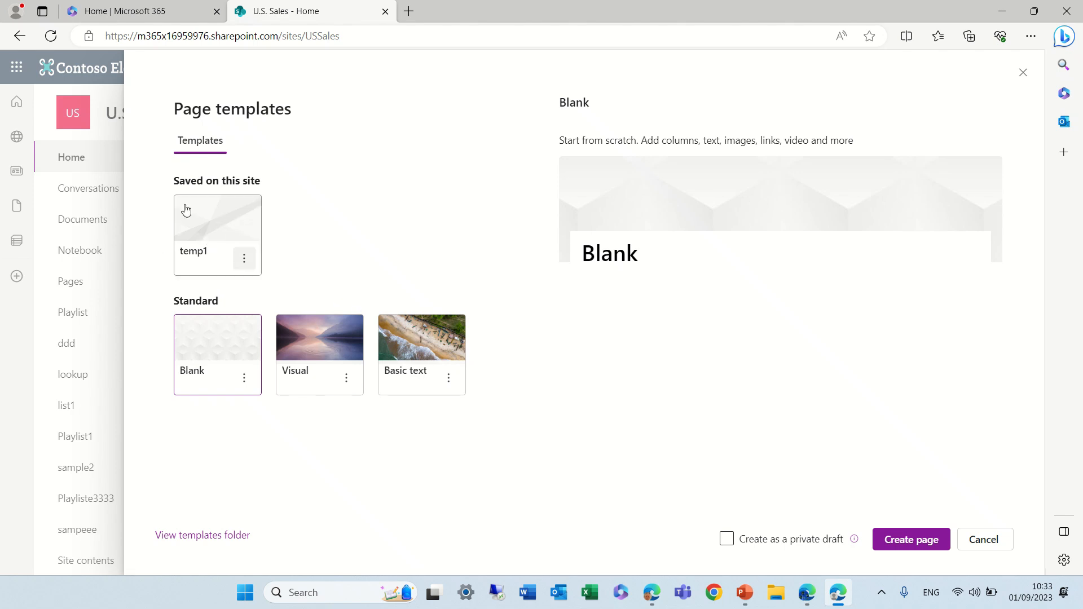
click(319, 338)
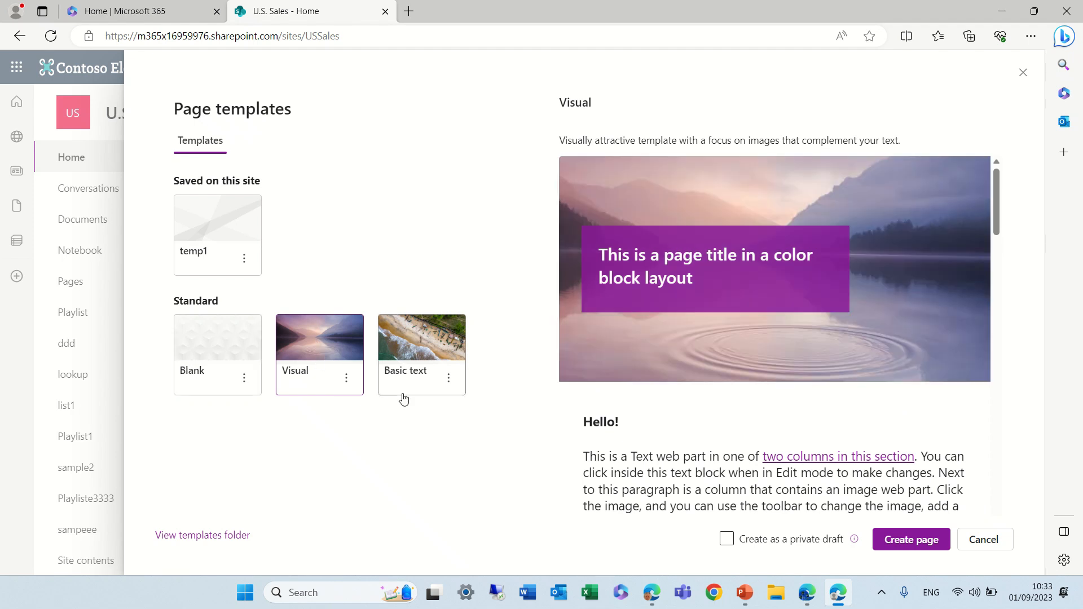
click(910, 539)
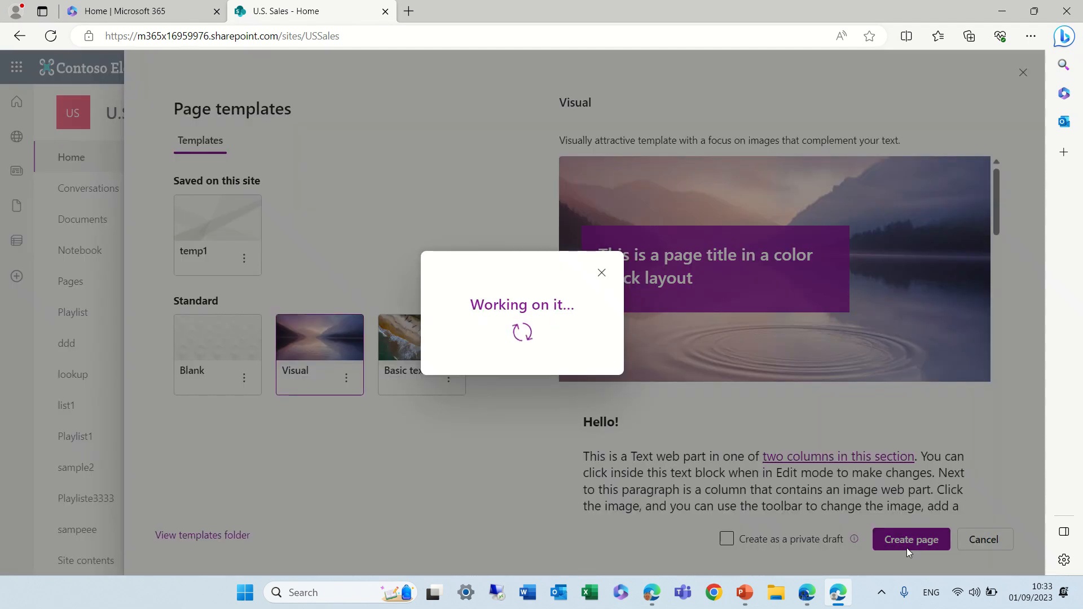
- Title the new Visual page 'demo222' and publish it
click(911, 539)
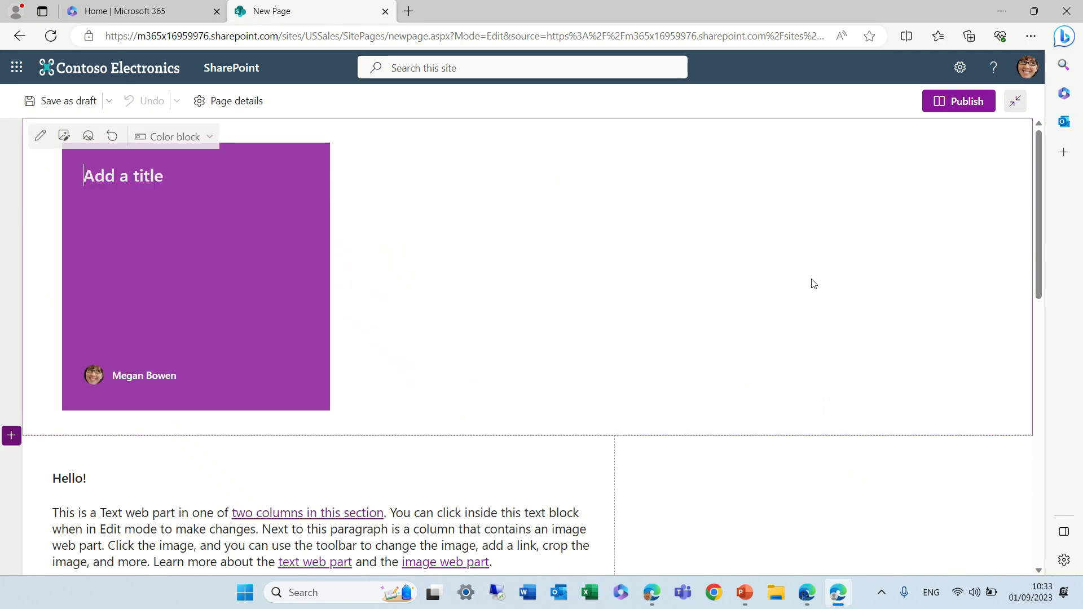
text(de)
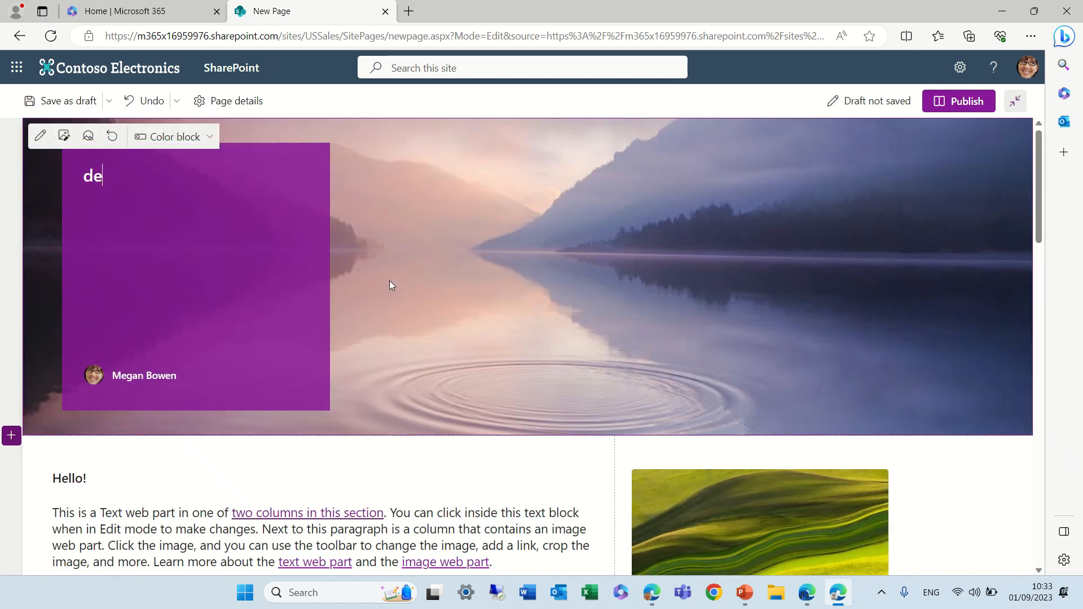
text(mo222)
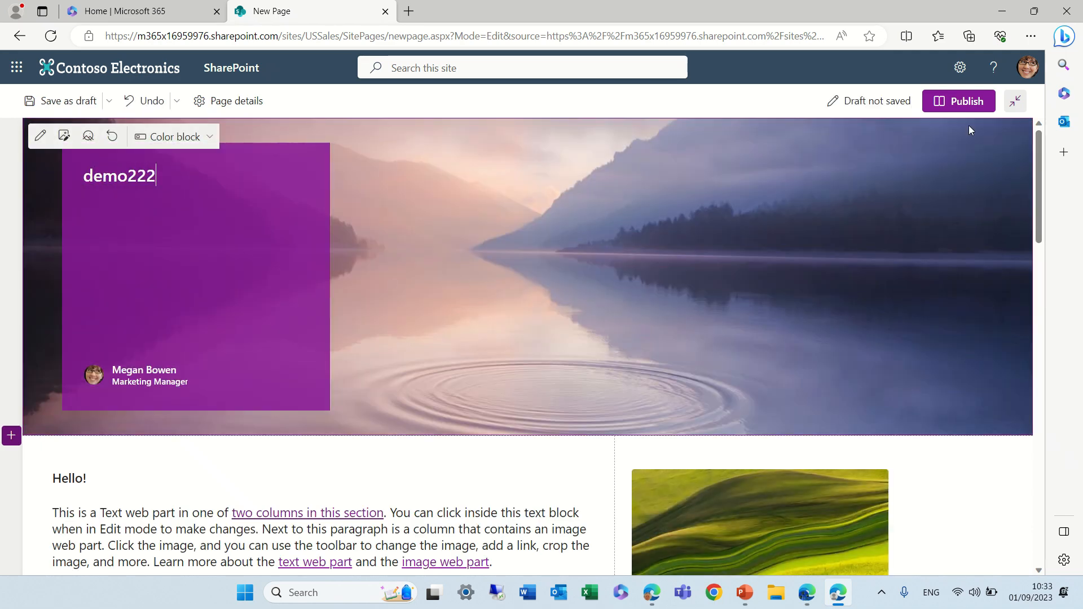
click(957, 101)
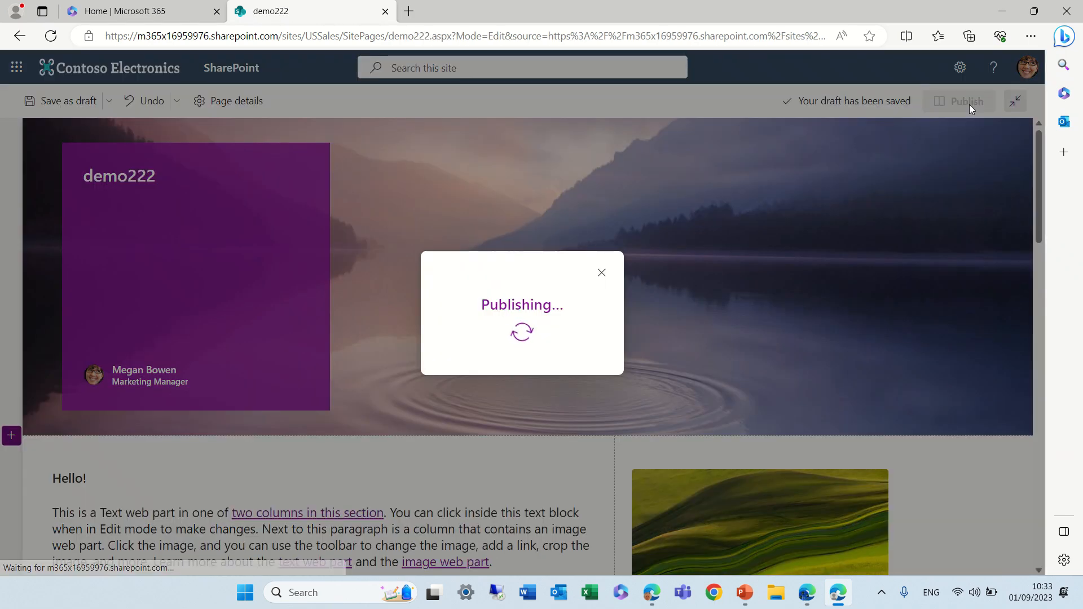
click(966, 101)
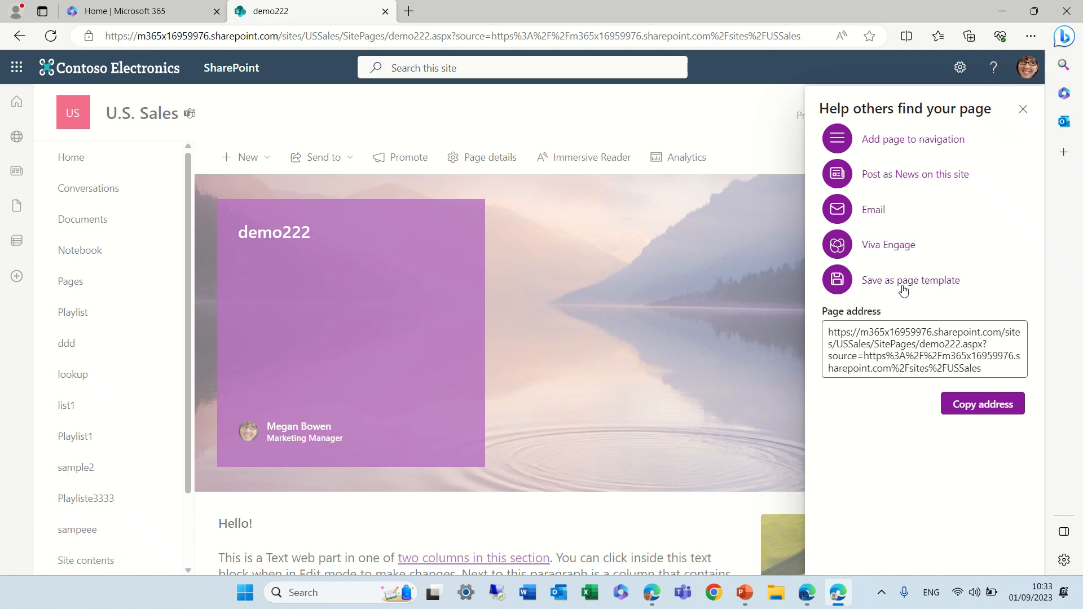
- Save the published demo222 page as a page template titled 'temp5'
click(911, 279)
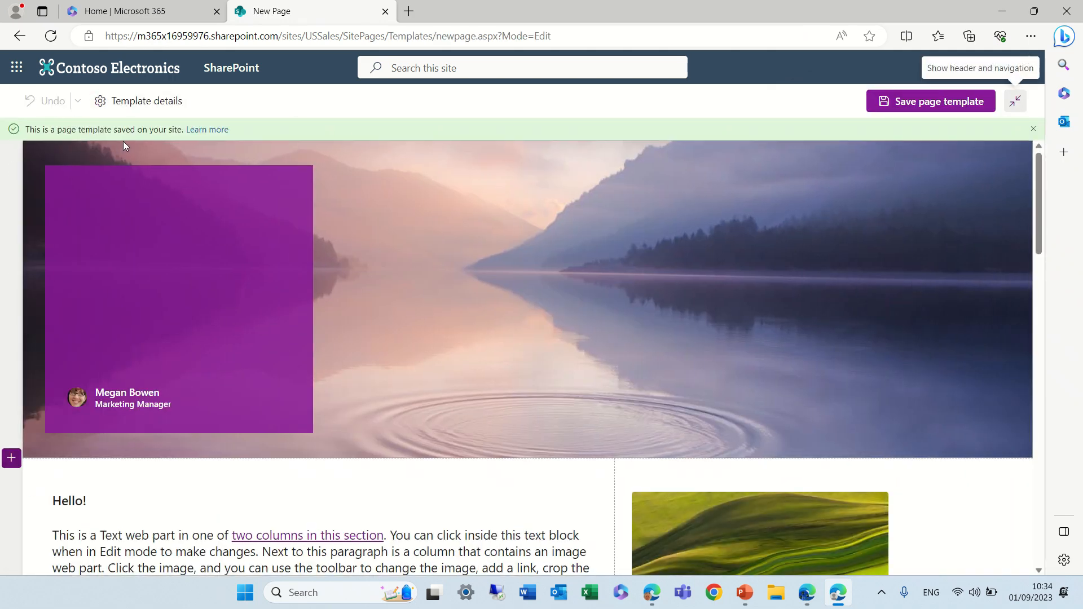
click(179, 297)
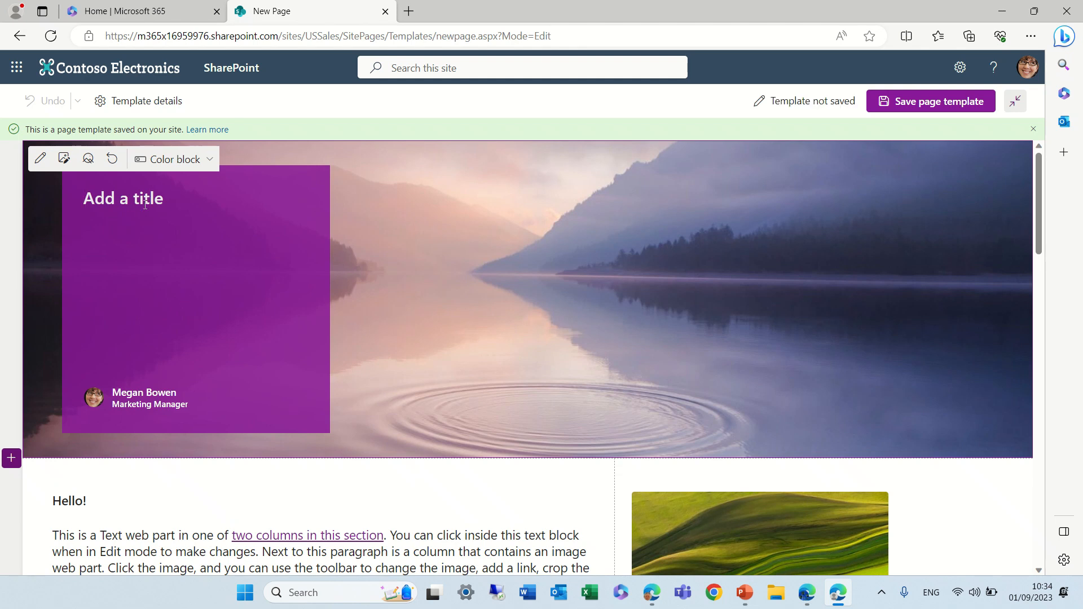
text(temp)
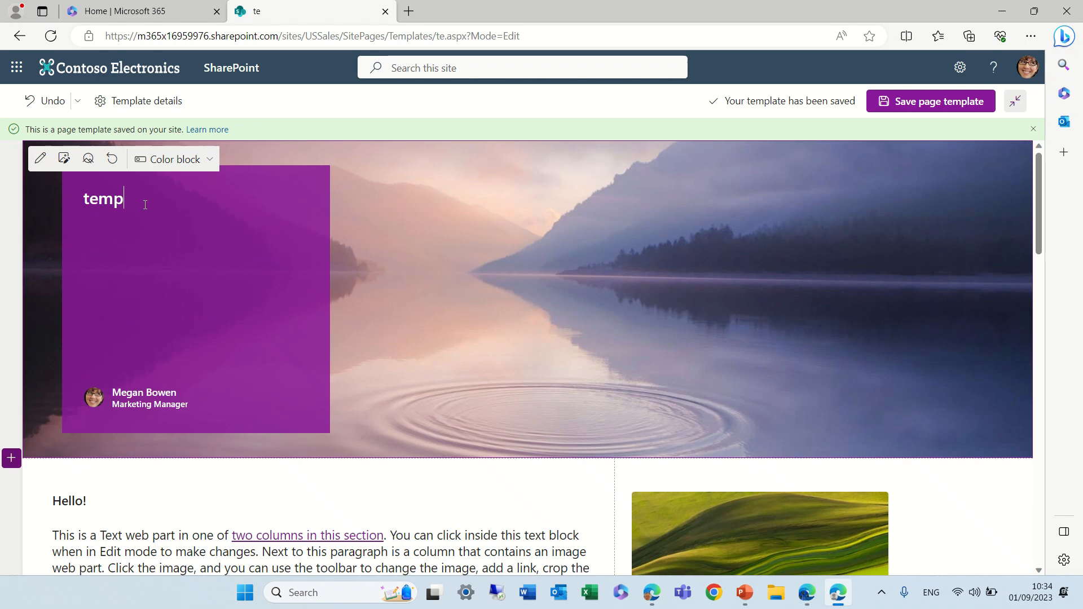
text(5)
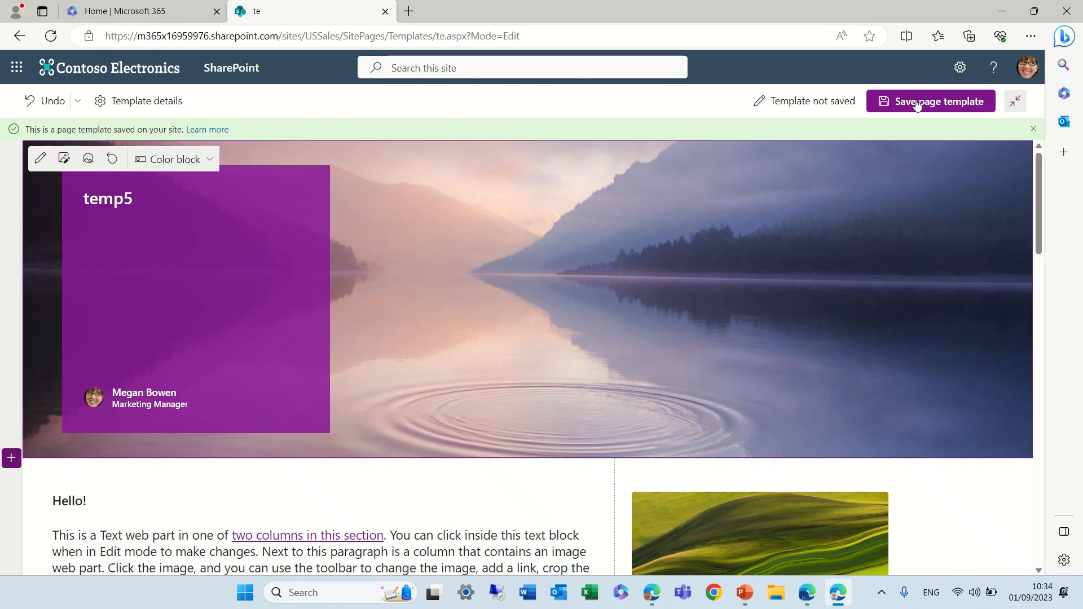
click(930, 101)
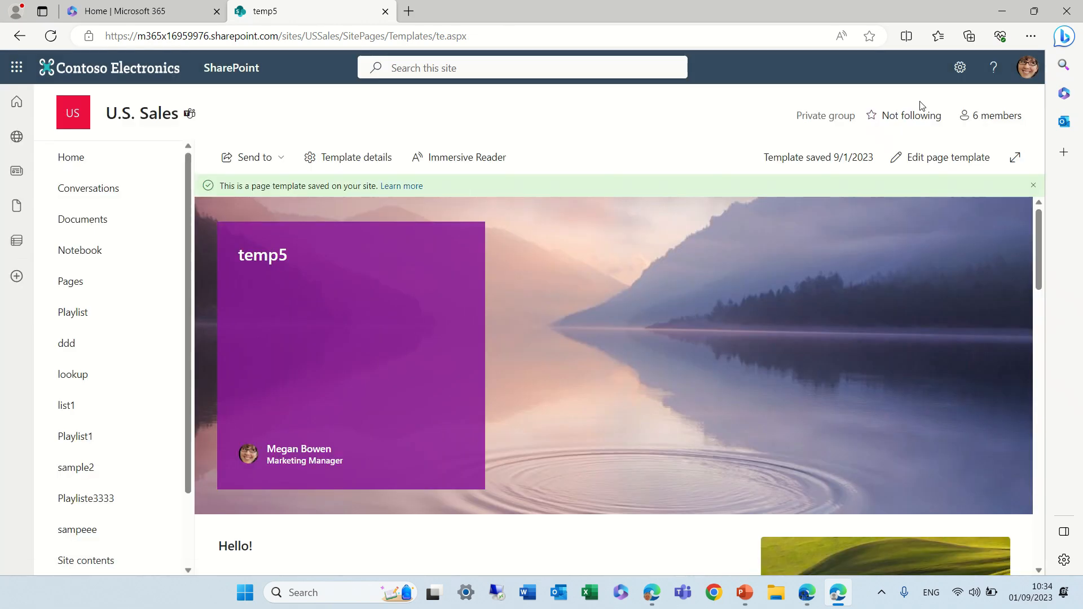
- Reopen New > Page on U.S. Sales to confirm temp5 and temp1 under Saved on this site
click(71, 158)
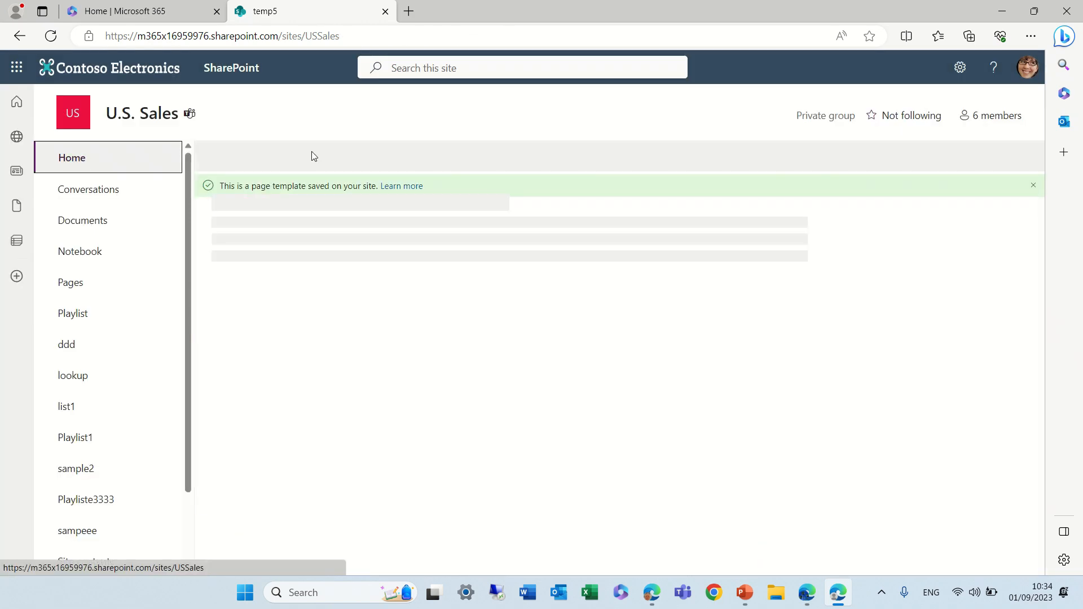
click(246, 157)
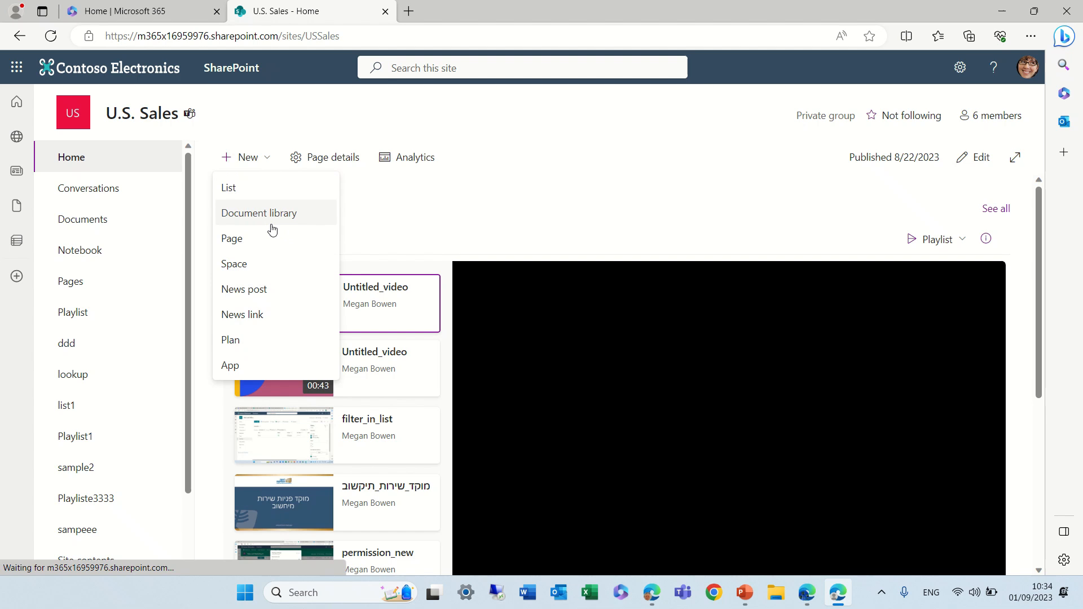
mouse_move(275, 257)
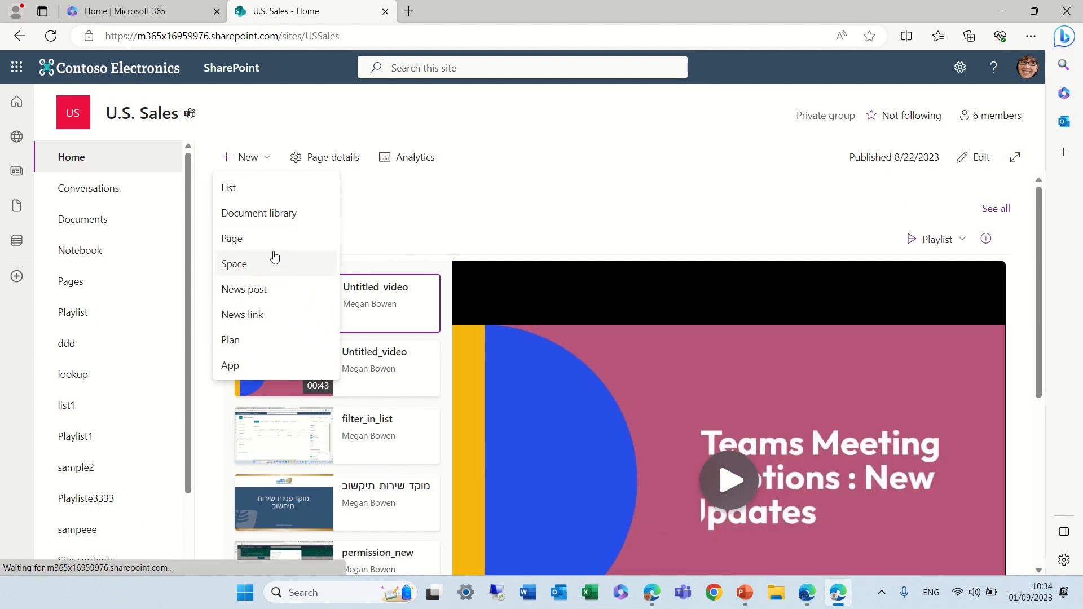
click(232, 238)
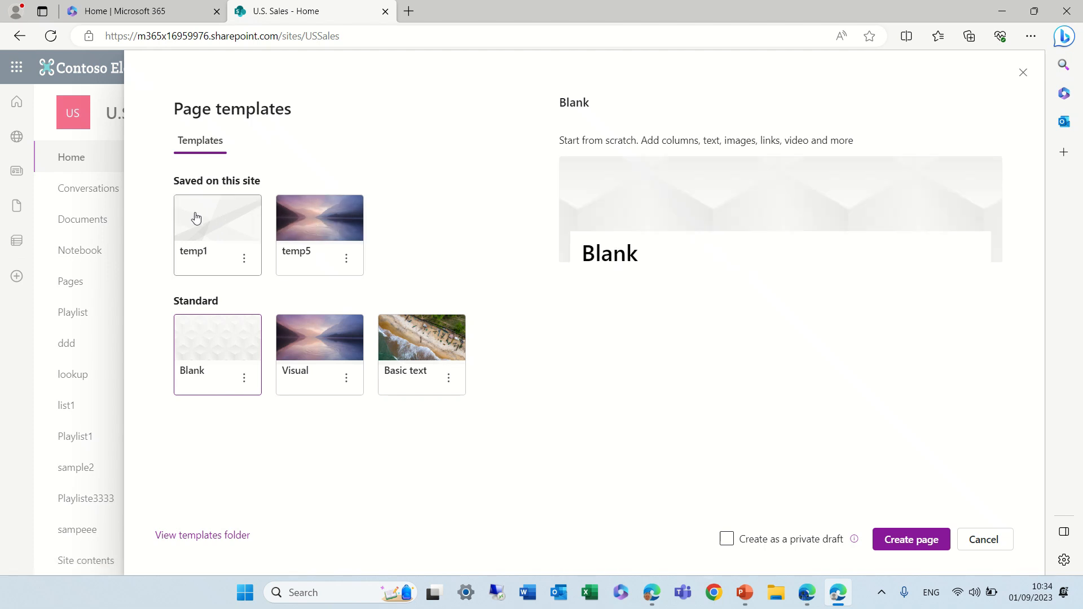
click(346, 258)
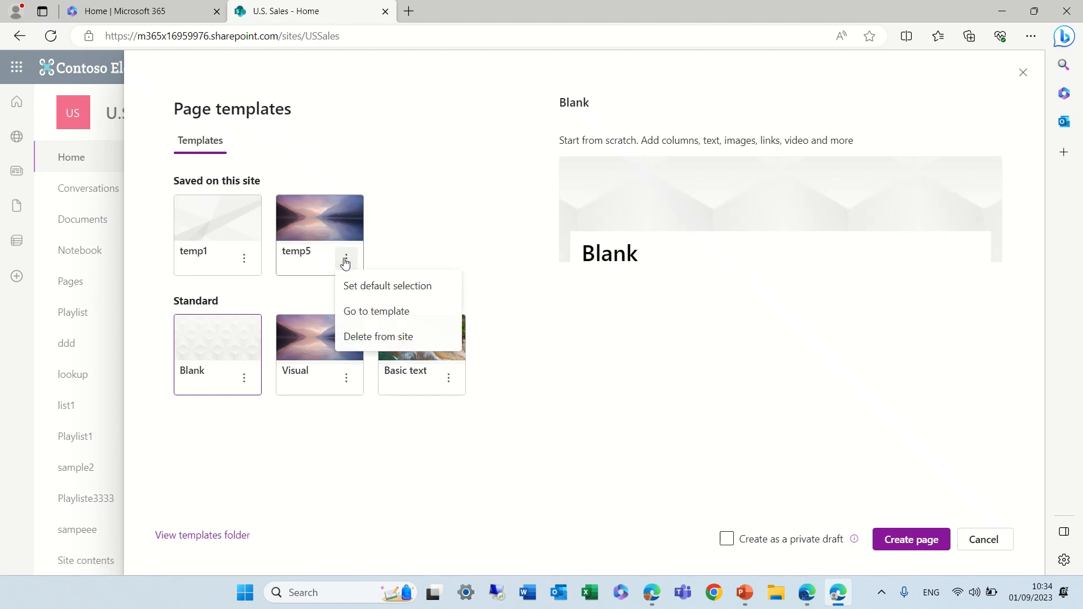
mouse_move(427, 286)
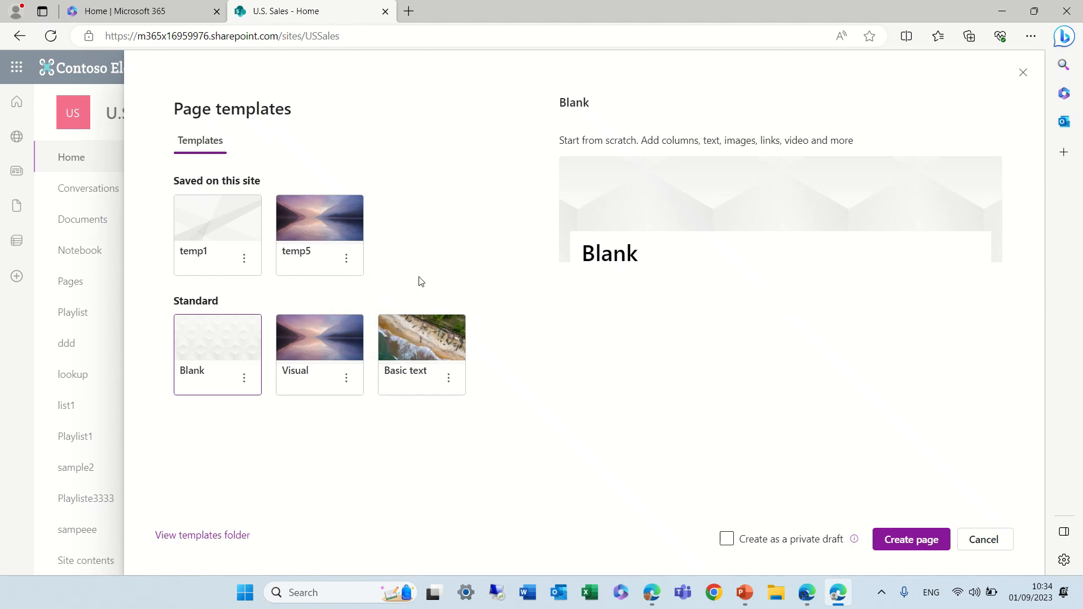
click(449, 378)
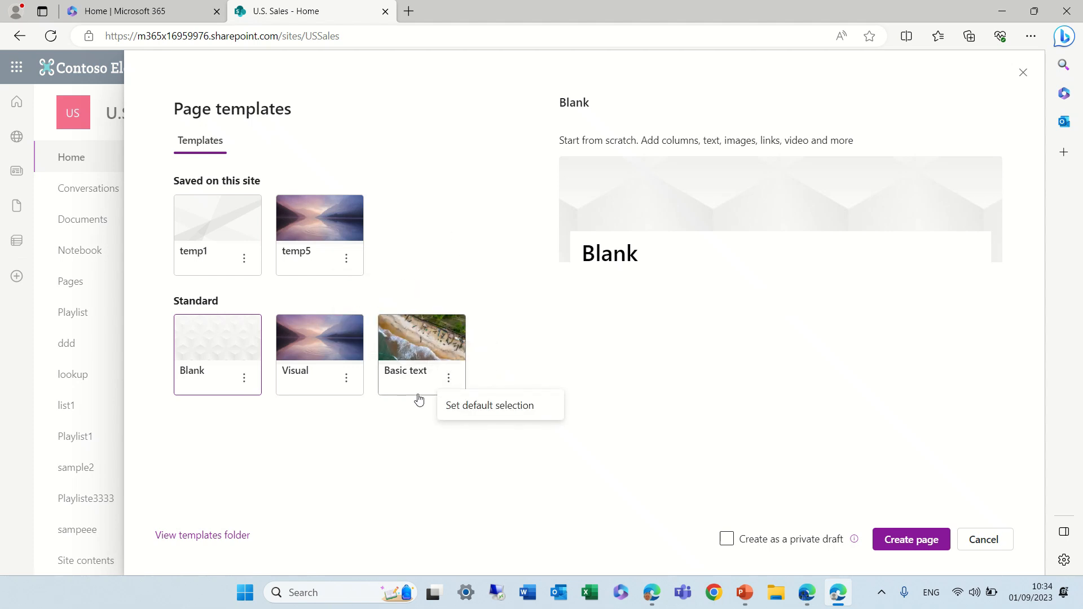
mouse_move(447, 167)
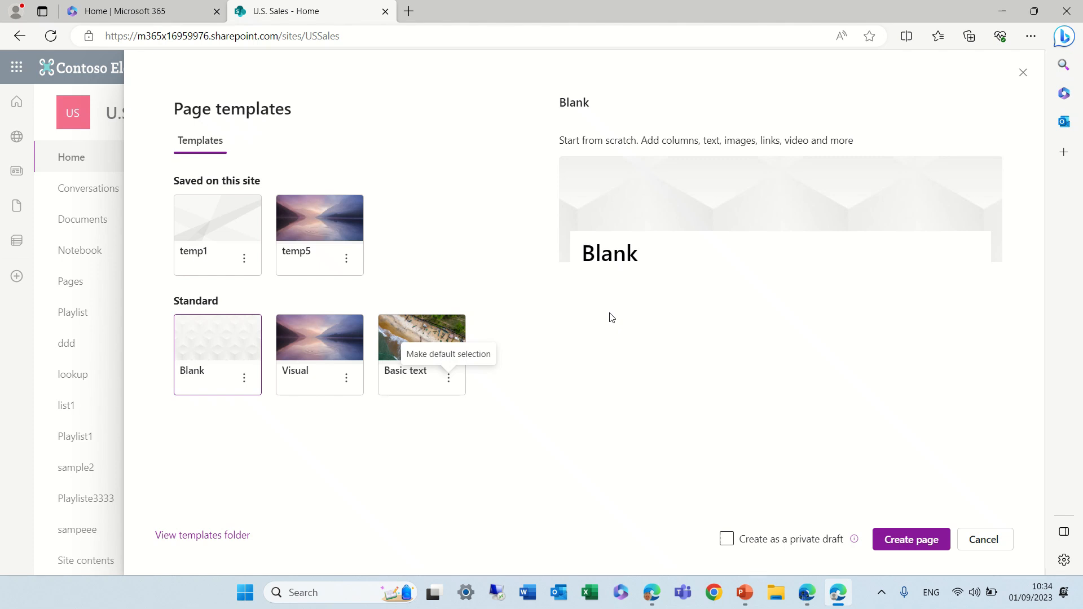
mouse_move(258, 166)
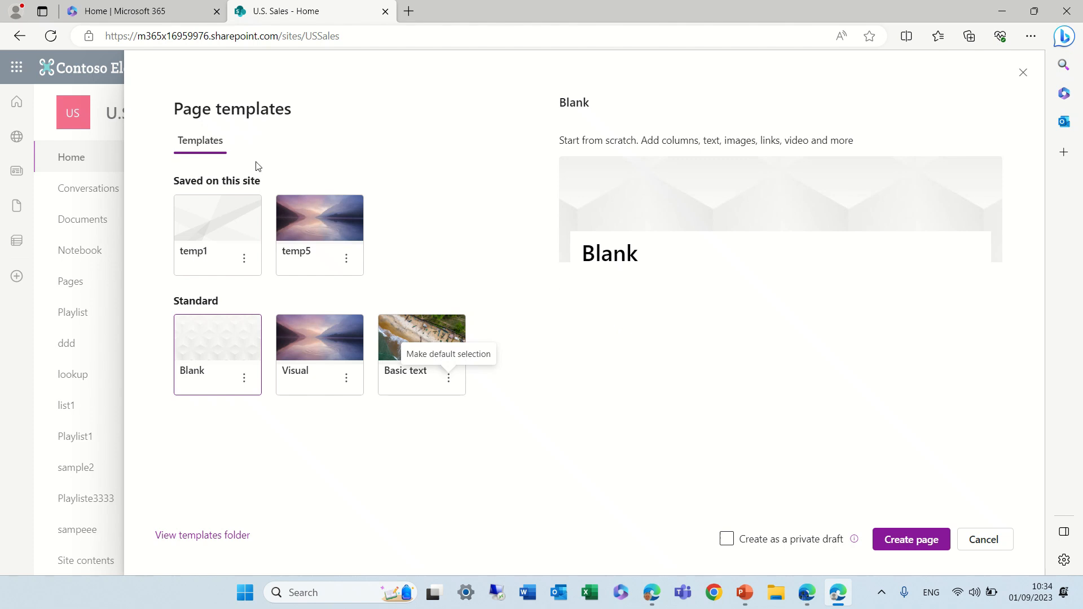
mouse_move(289, 200)
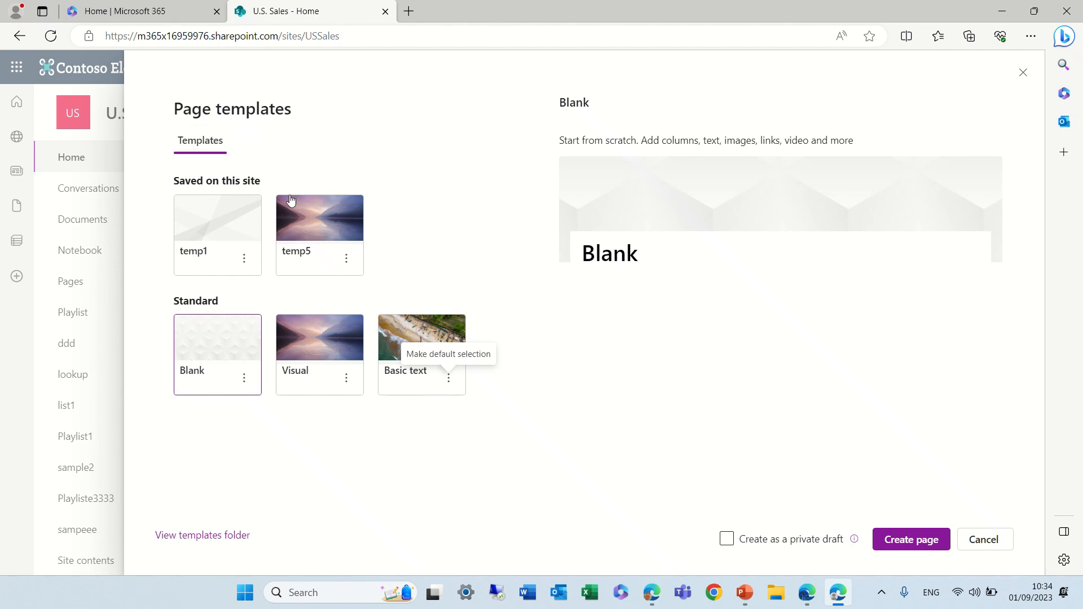
mouse_move(392, 234)
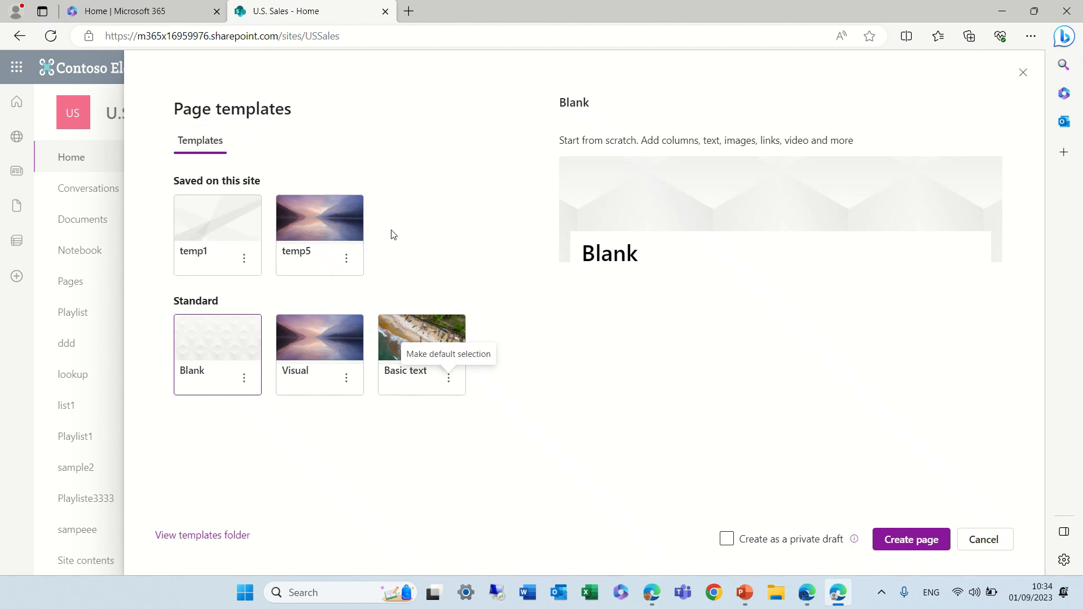
mouse_move(479, 194)
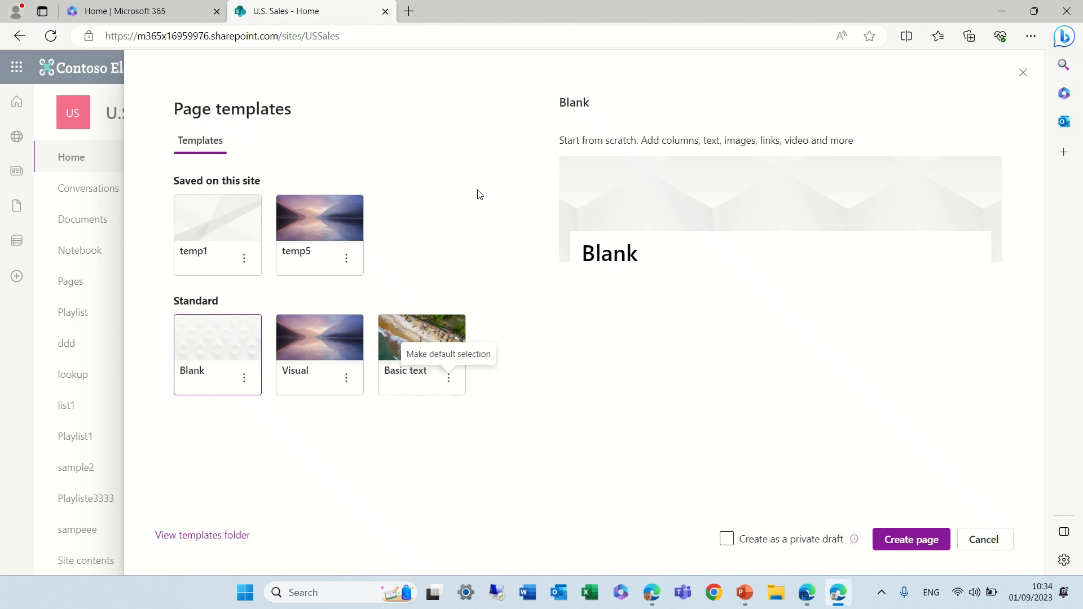
mouse_move(493, 393)
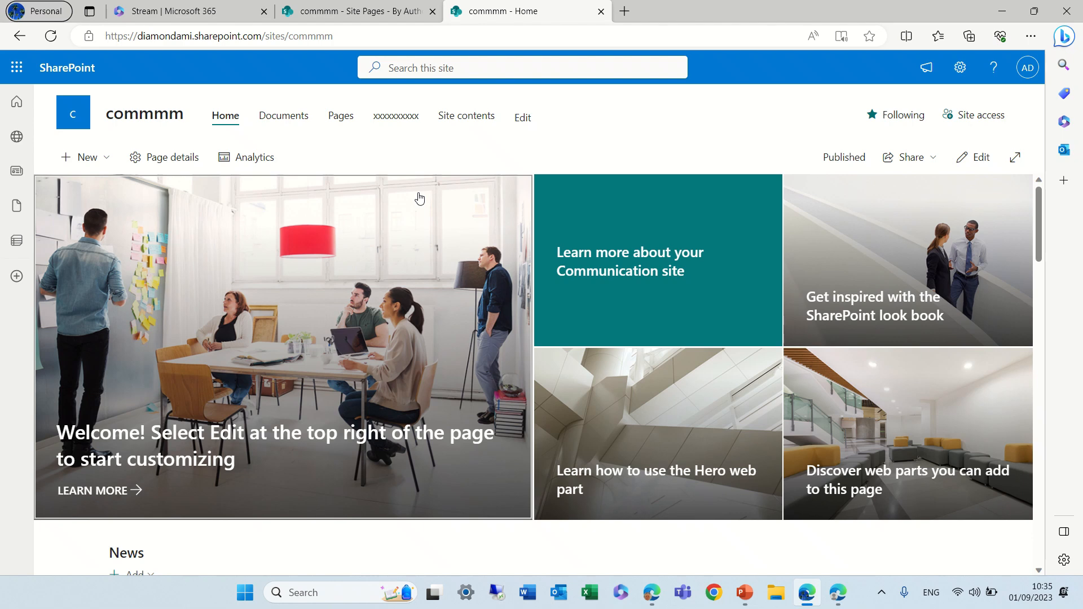
- Choose New > Page on the commmm home page to show its page templates
click(85, 157)
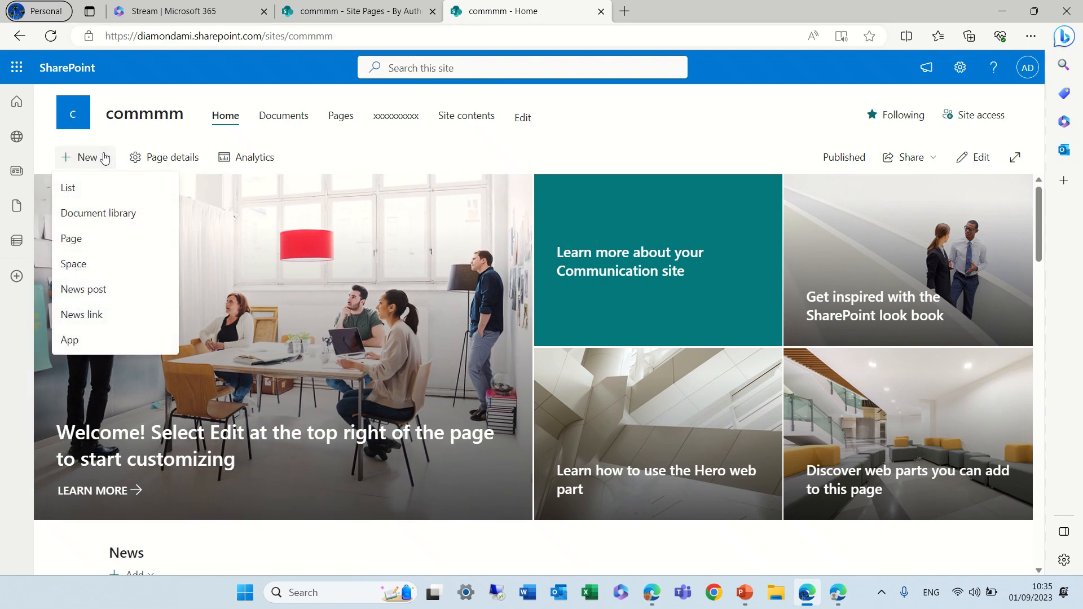
click(71, 238)
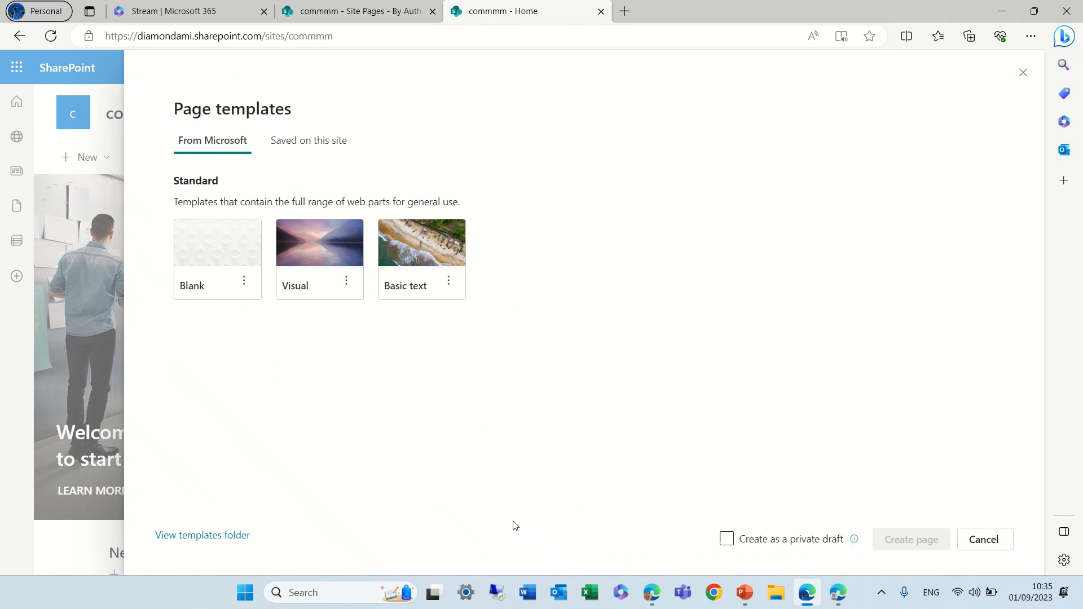
mouse_move(181, 285)
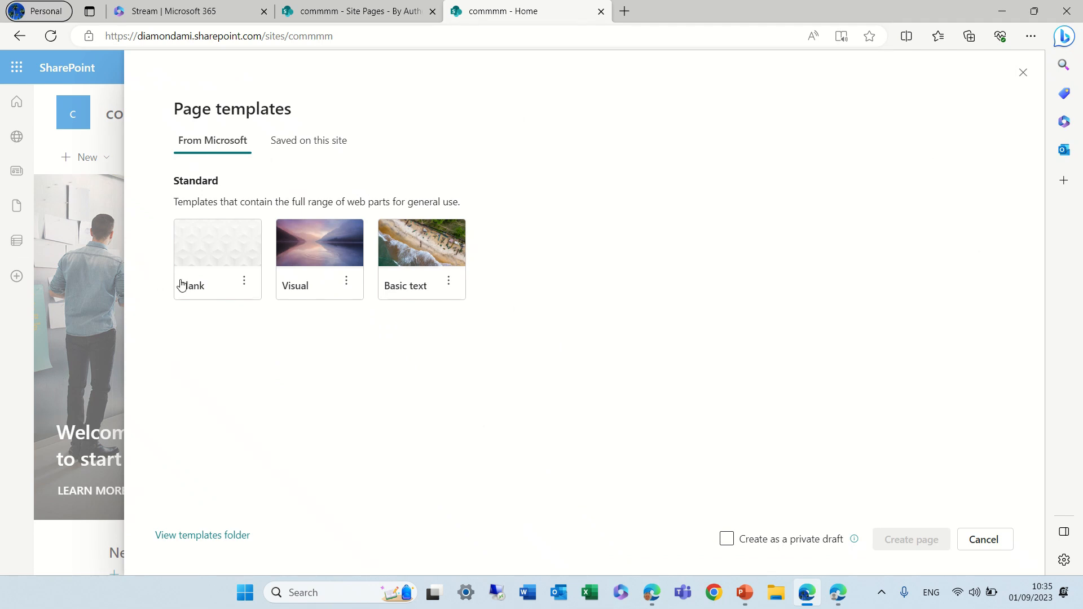
mouse_move(289, 335)
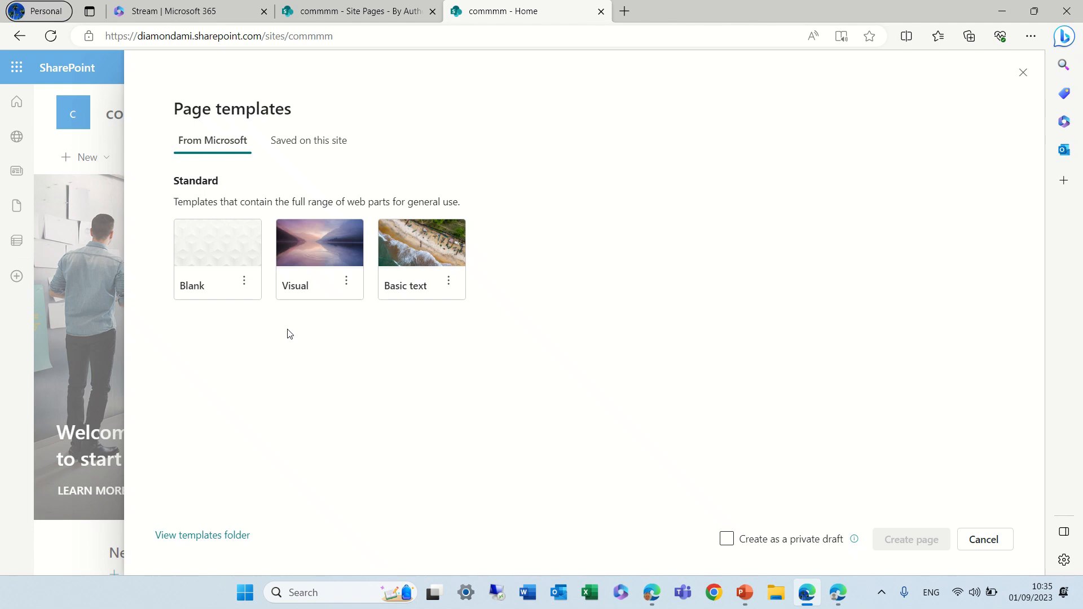
mouse_move(326, 168)
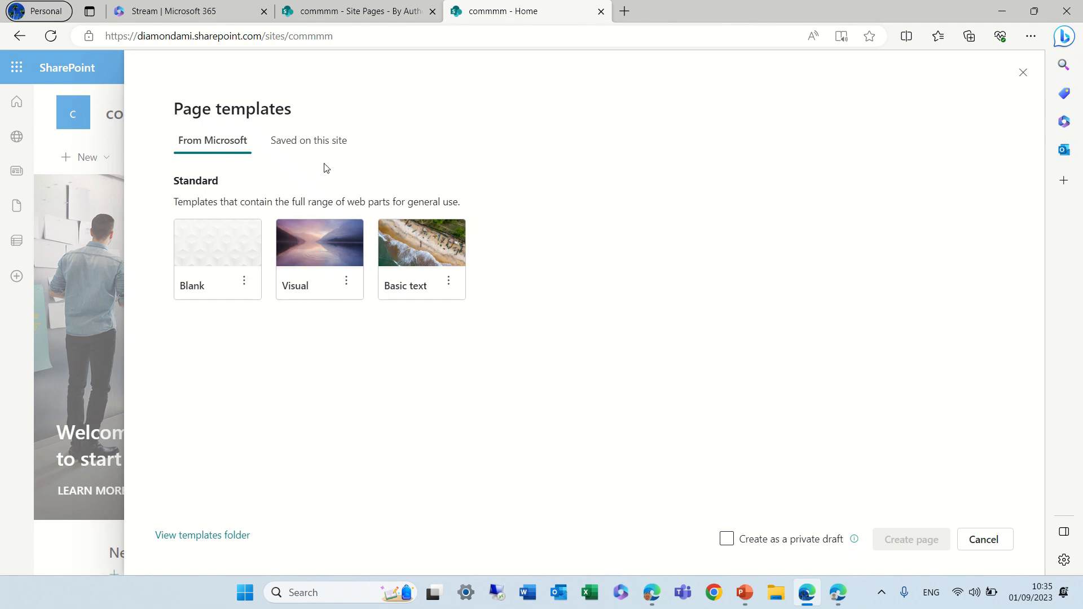
- Compare commmm's saved templates with the Microsoft Blank template, then cancel the gallery
click(308, 140)
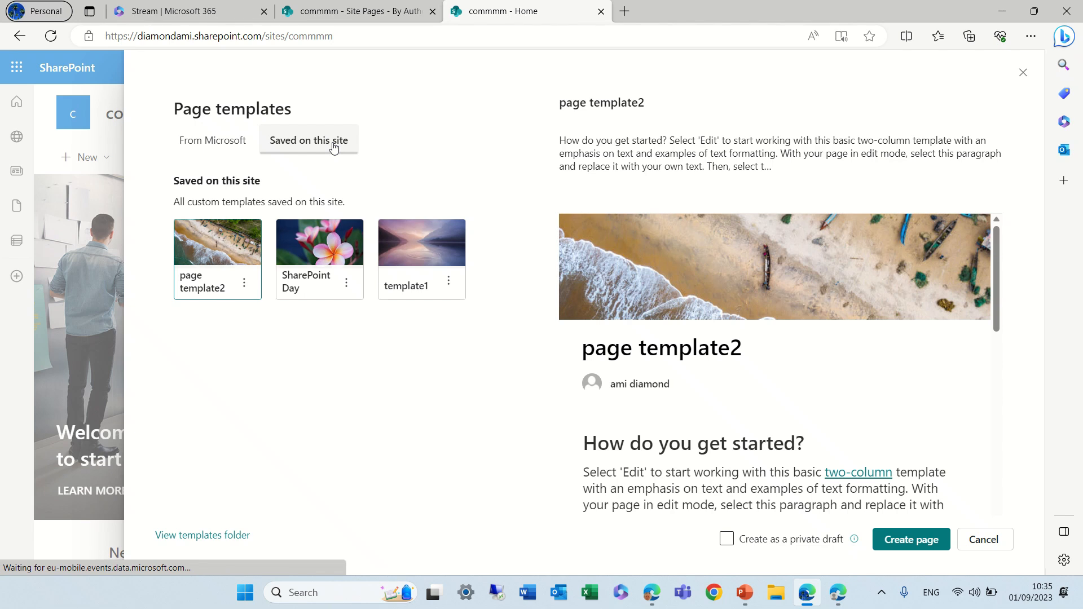
click(212, 141)
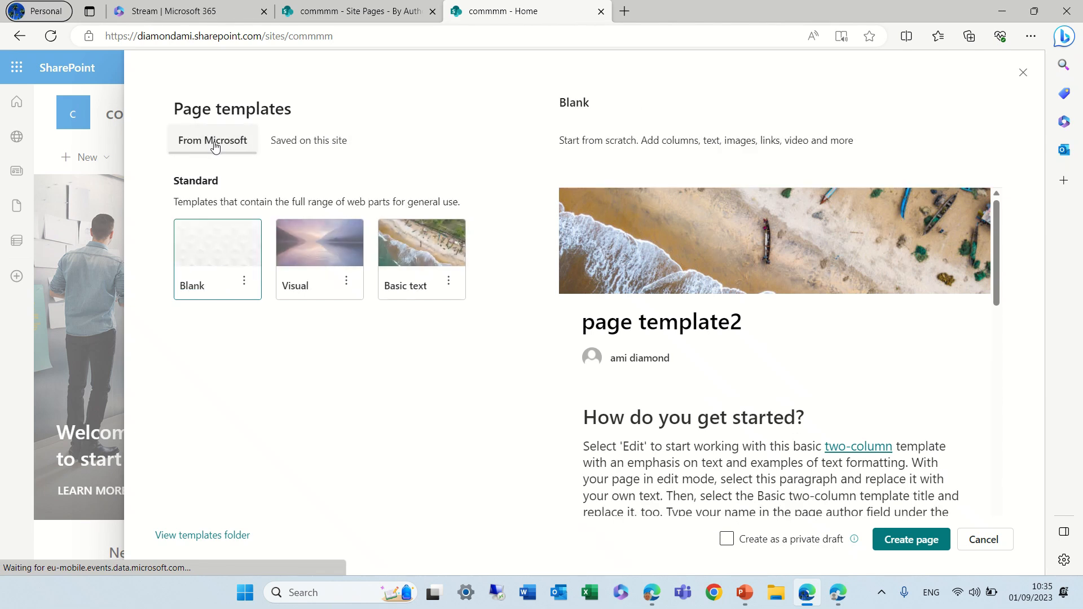
click(217, 240)
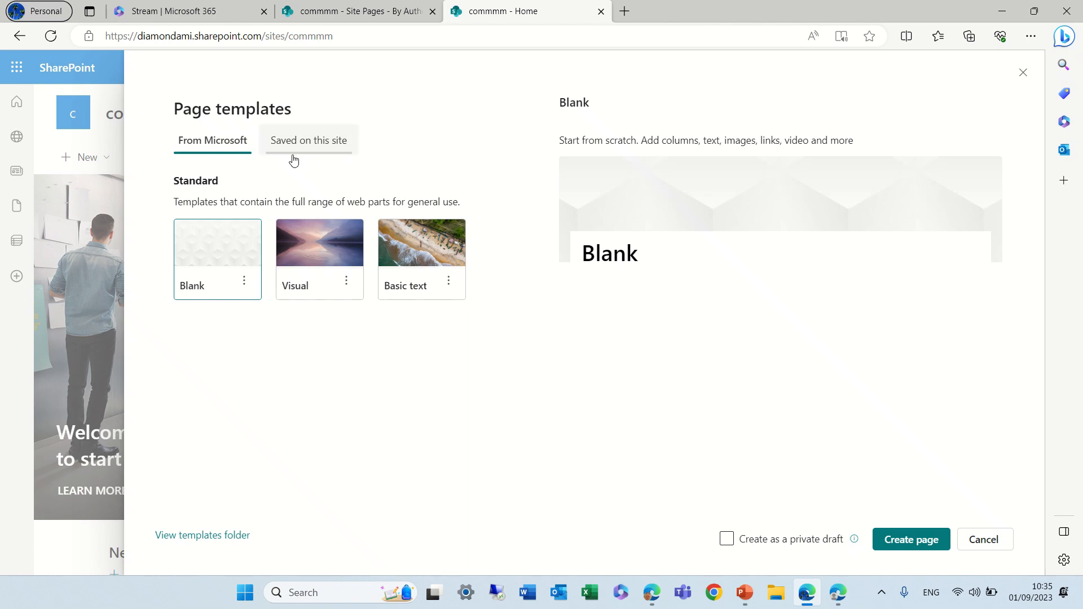
mouse_move(837, 593)
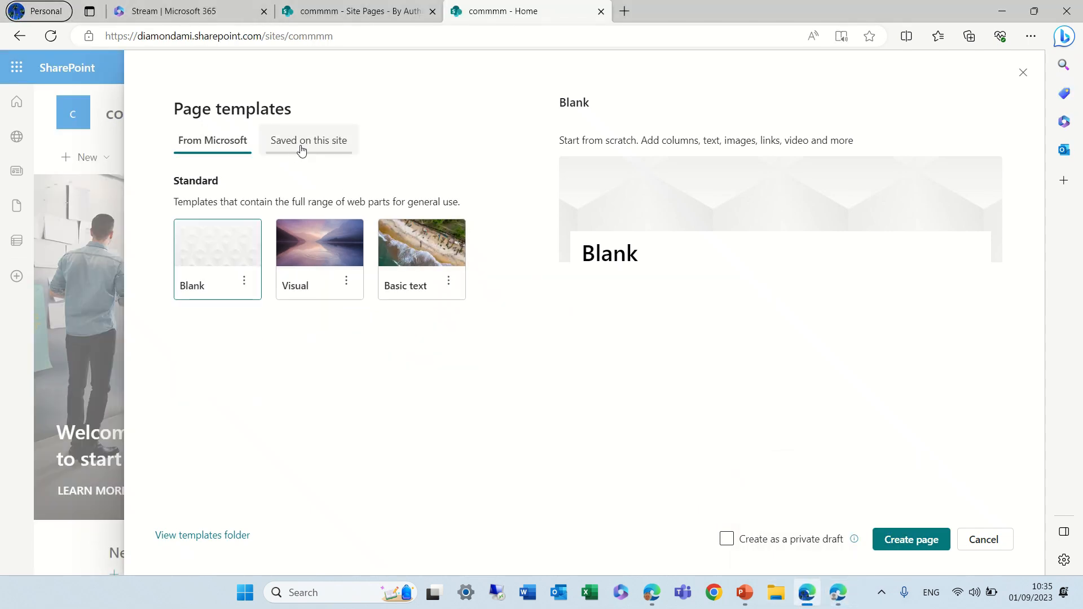
click(308, 141)
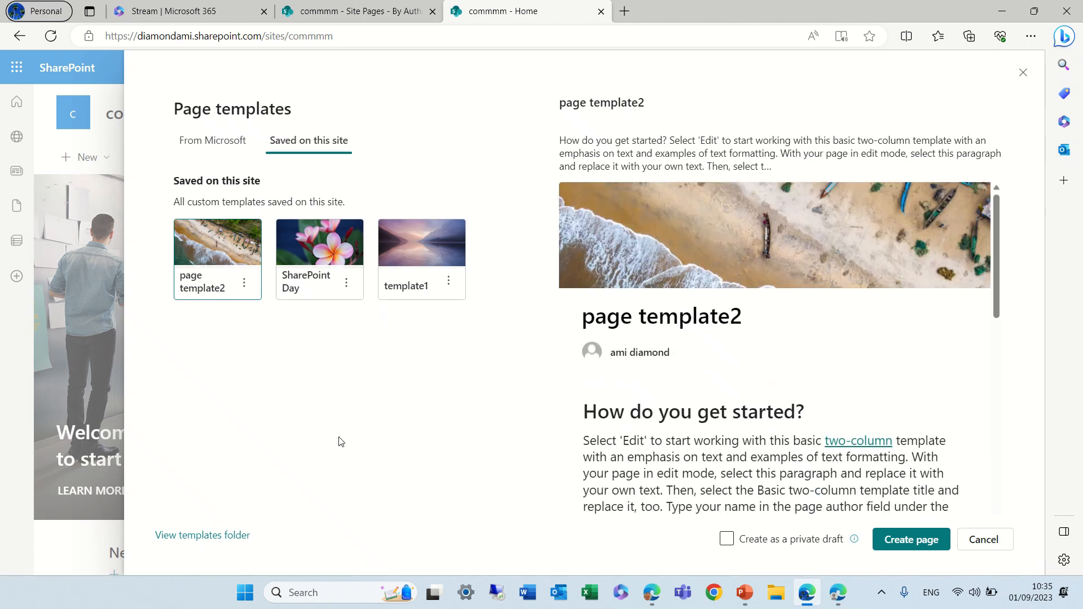
mouse_move(206, 296)
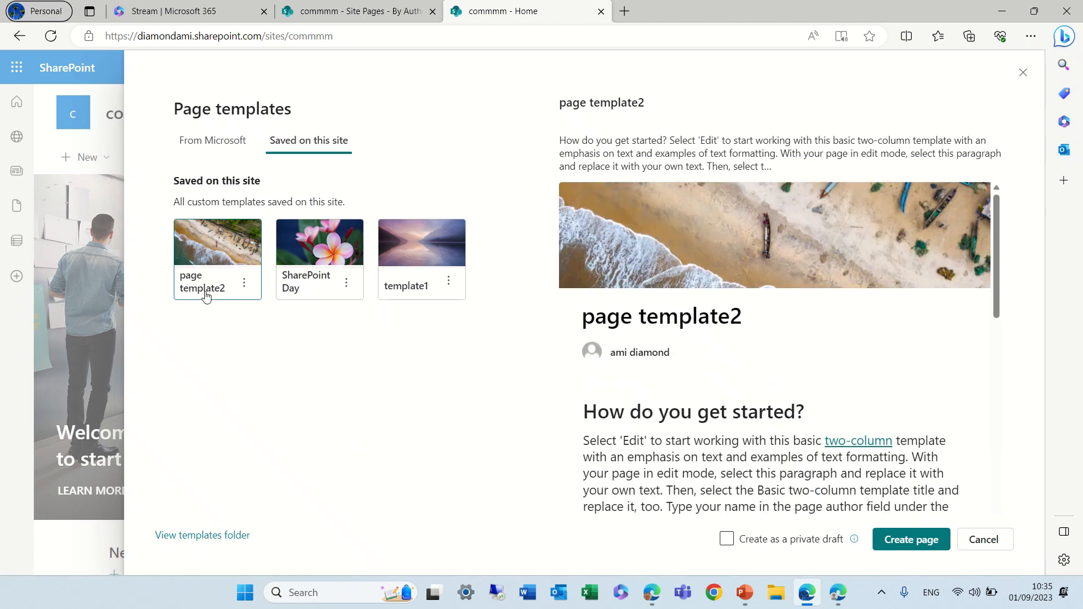
click(212, 140)
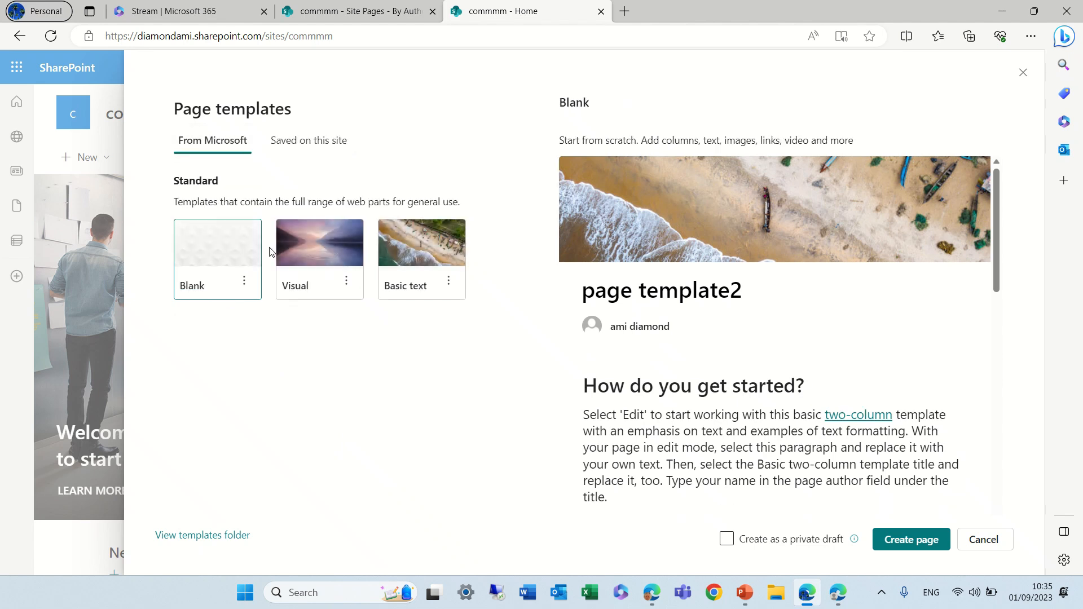
click(217, 242)
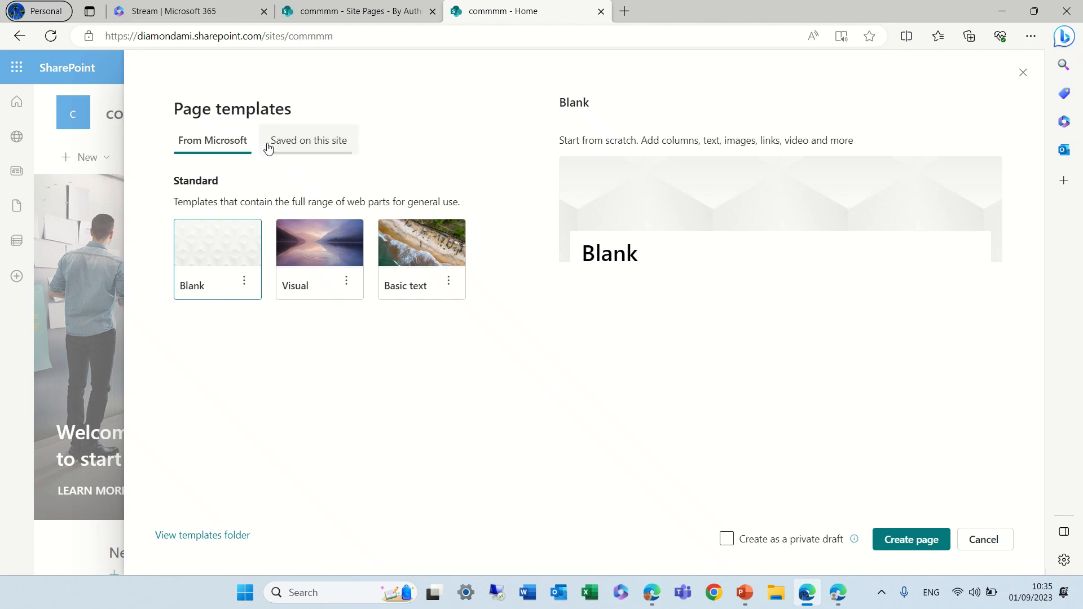
click(308, 140)
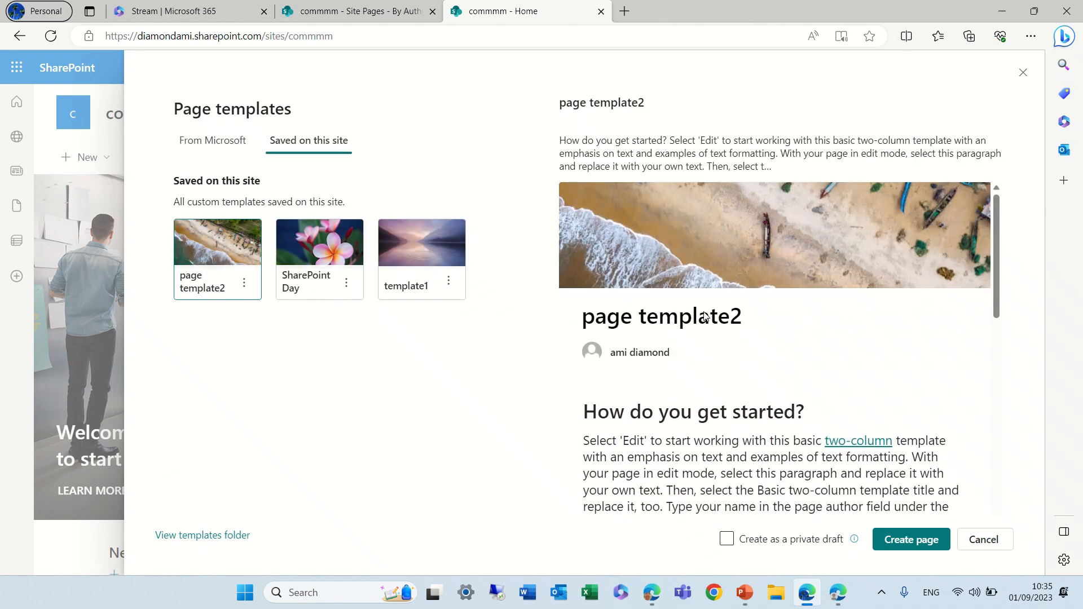
click(984, 539)
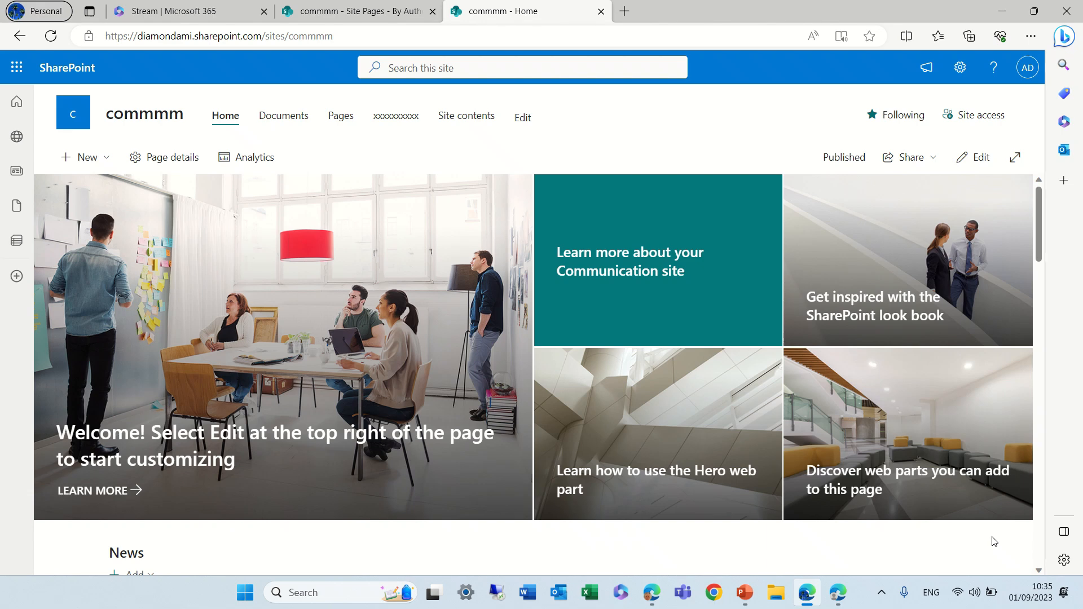
mouse_move(357, 122)
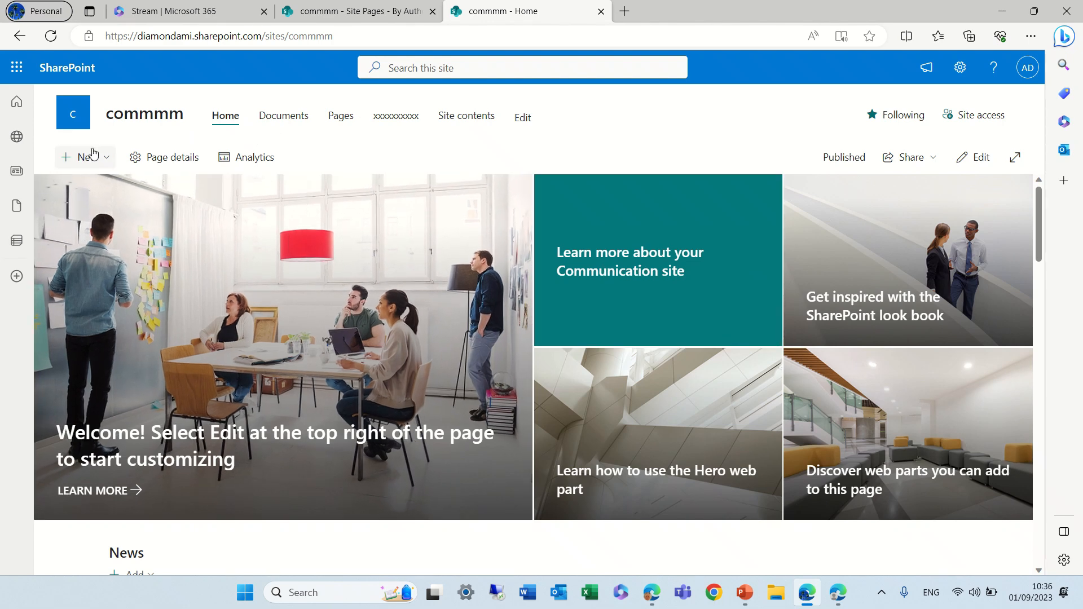
- Start a news post on commmm and show its saved templates: page template2, SharePoint Day, template1
click(83, 156)
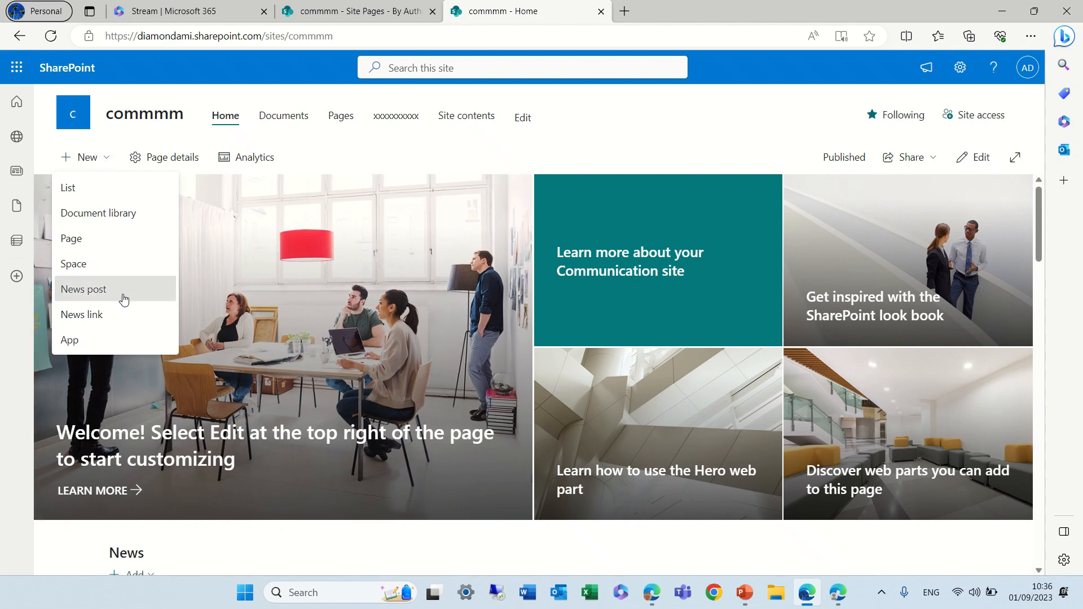
click(83, 288)
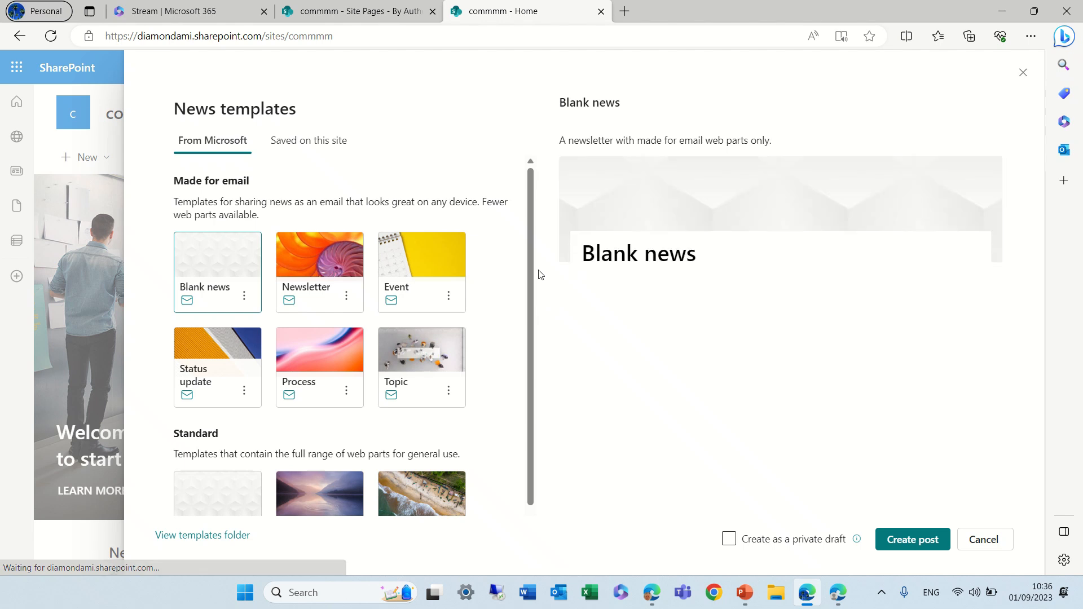
mouse_move(315, 215)
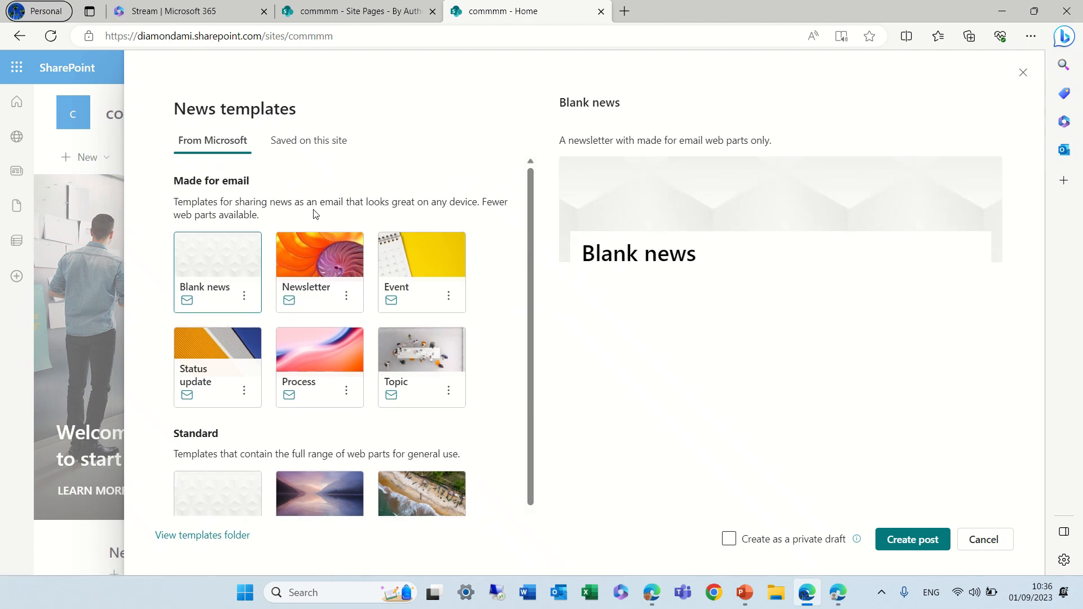
mouse_move(235, 257)
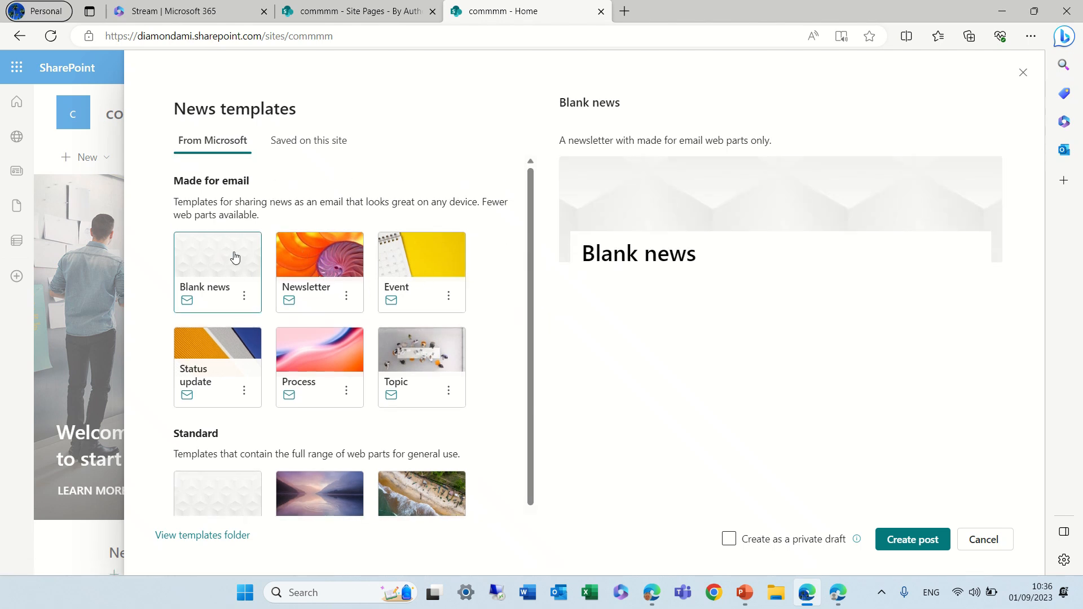
mouse_move(231, 254)
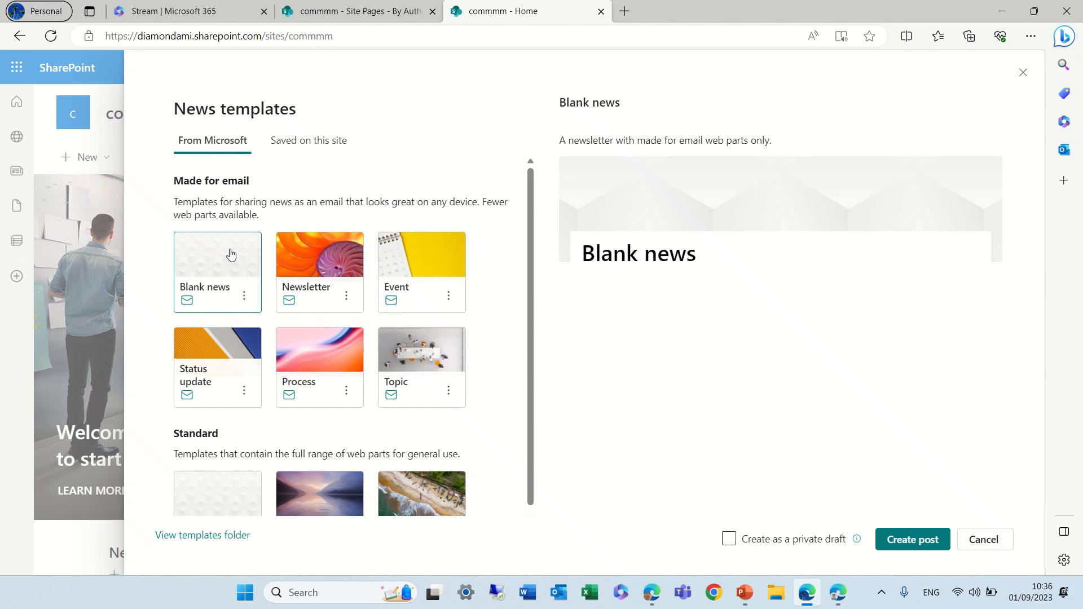
mouse_move(281, 203)
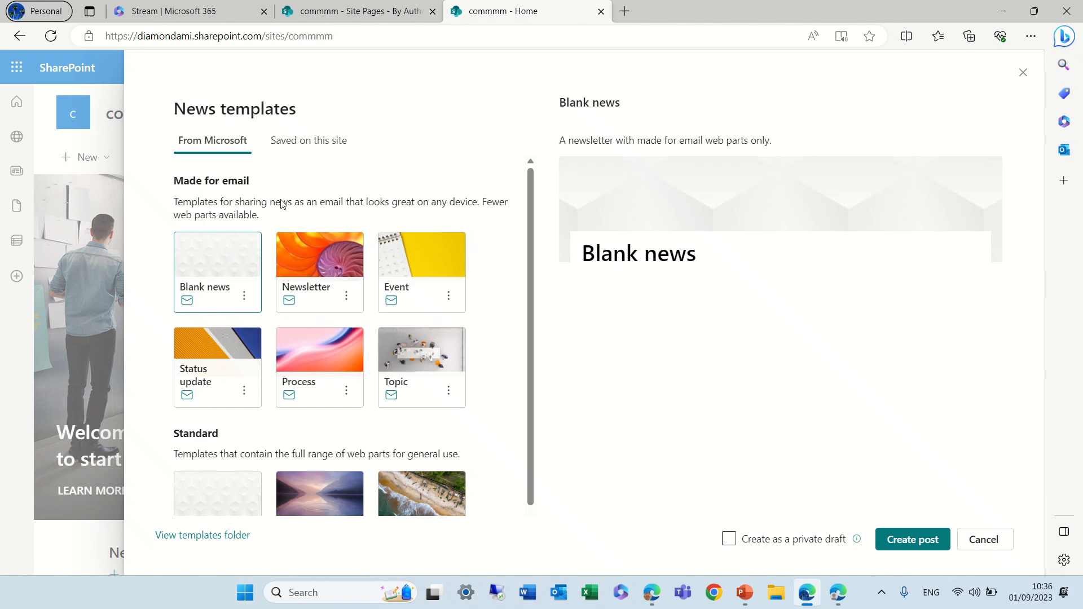
mouse_move(473, 305)
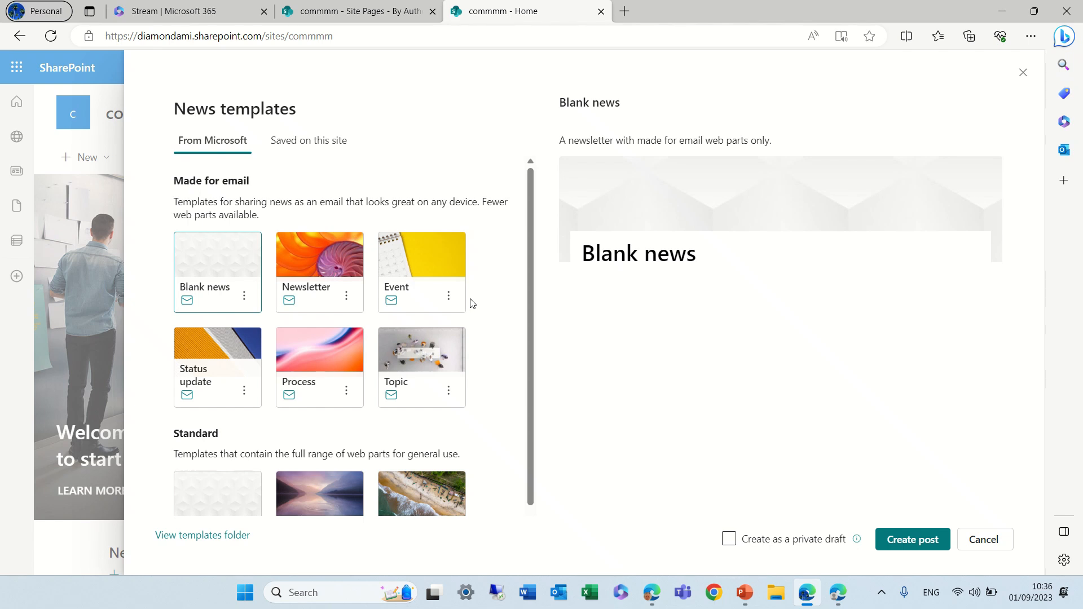
mouse_move(543, 256)
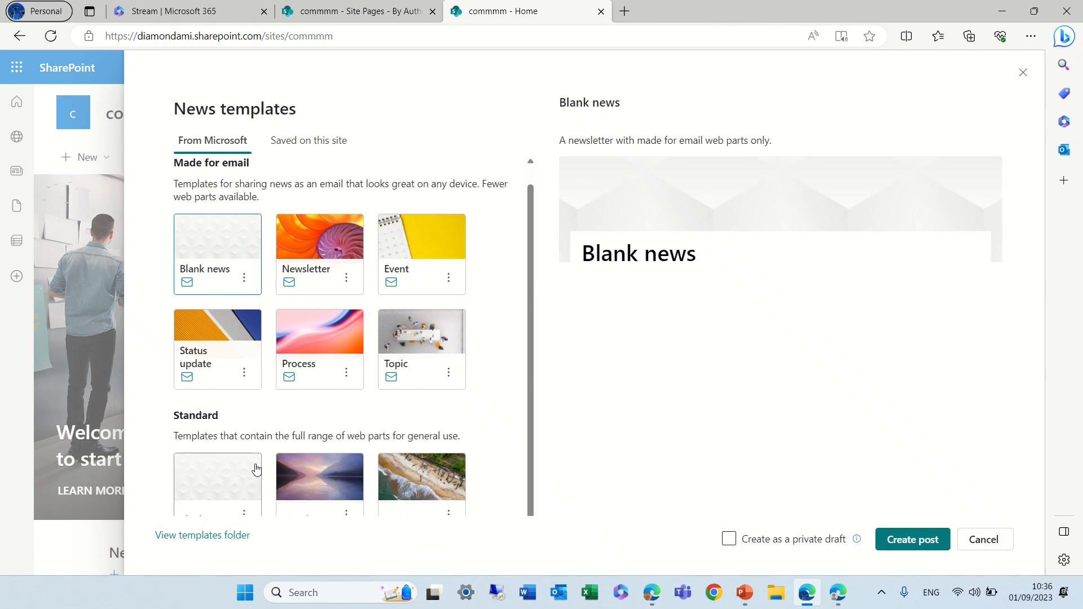
mouse_move(280, 283)
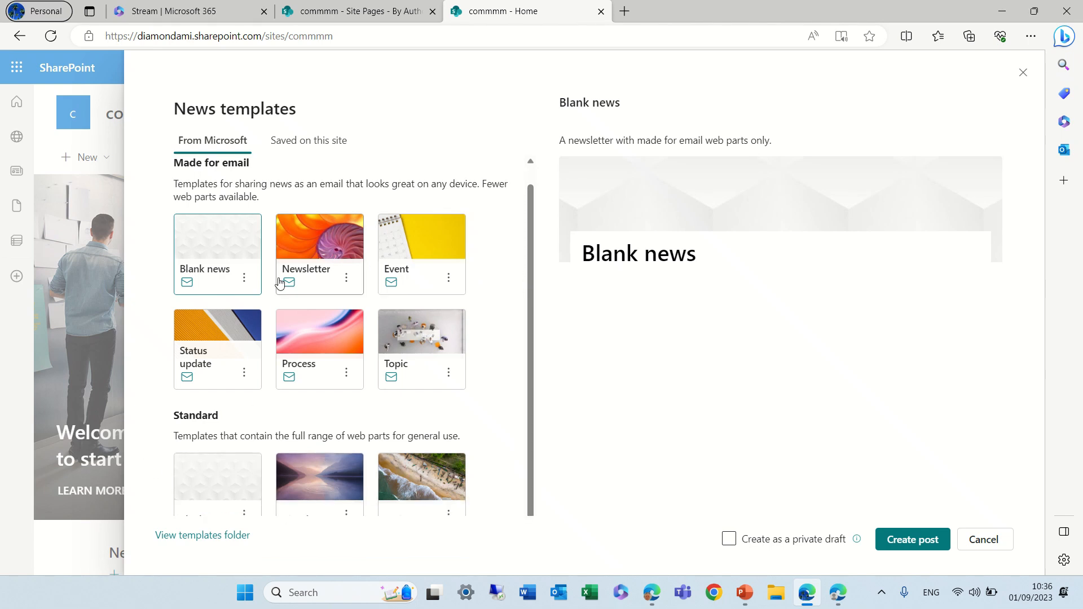
mouse_move(317, 203)
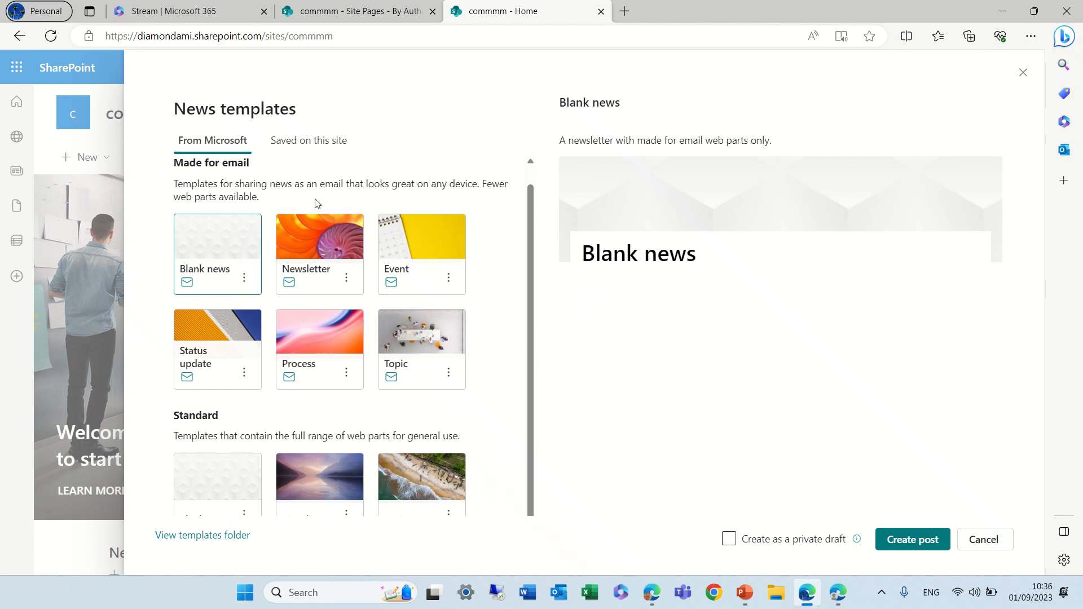
click(308, 140)
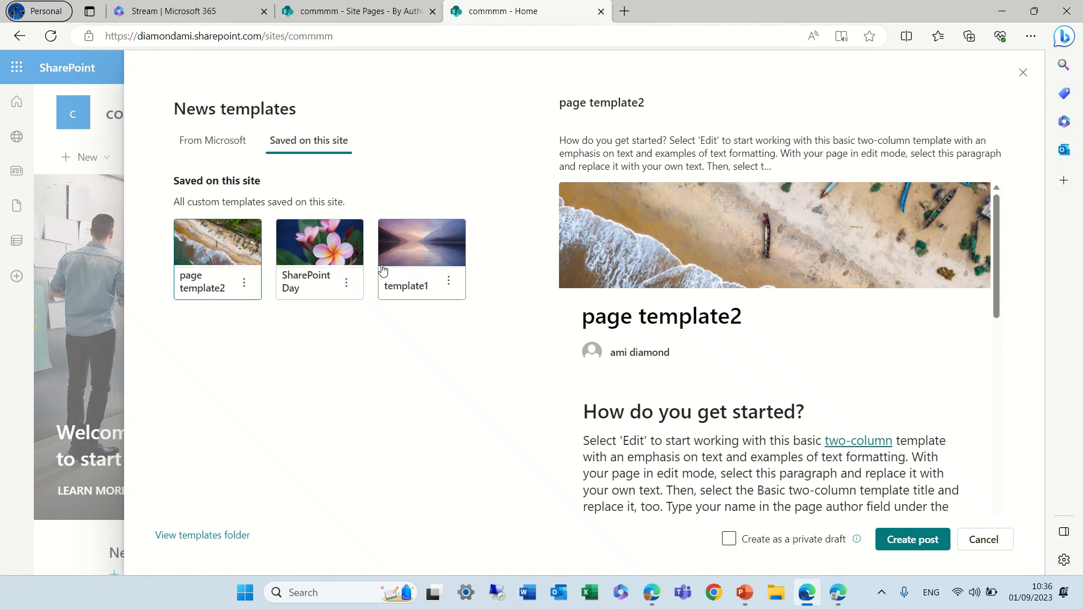
mouse_move(378, 325)
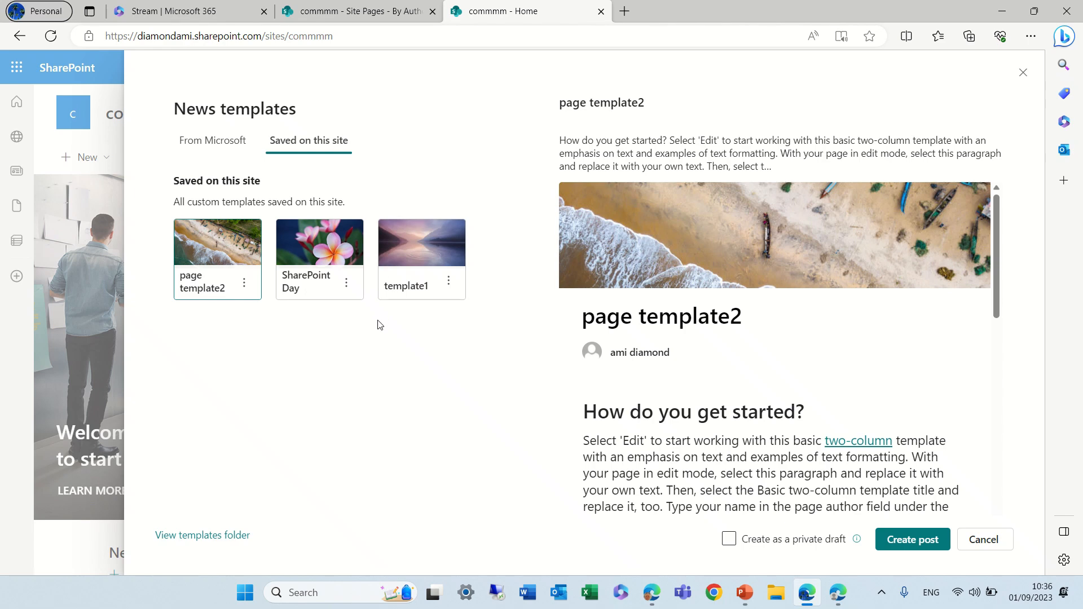
mouse_move(212, 140)
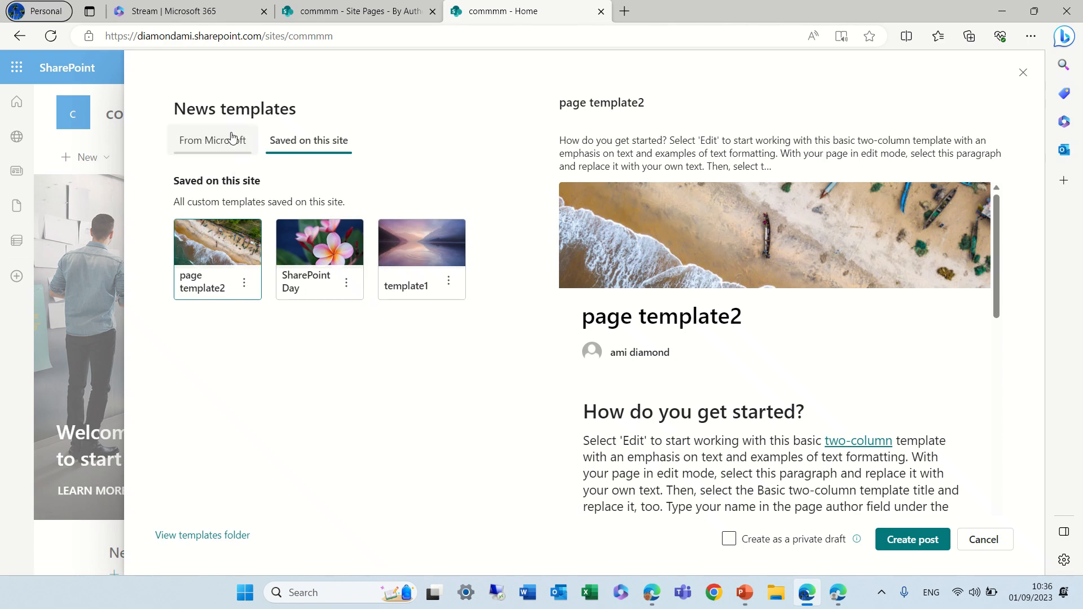
- View the Site Pages Templates folder with the three template files, then go up to Site Pages
click(212, 141)
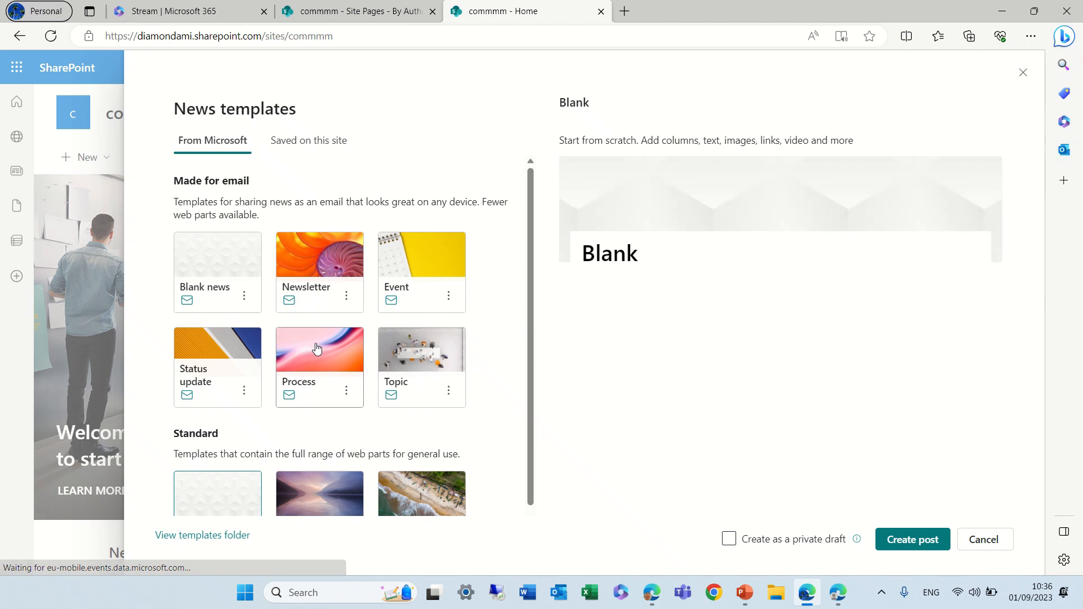
mouse_move(242, 555)
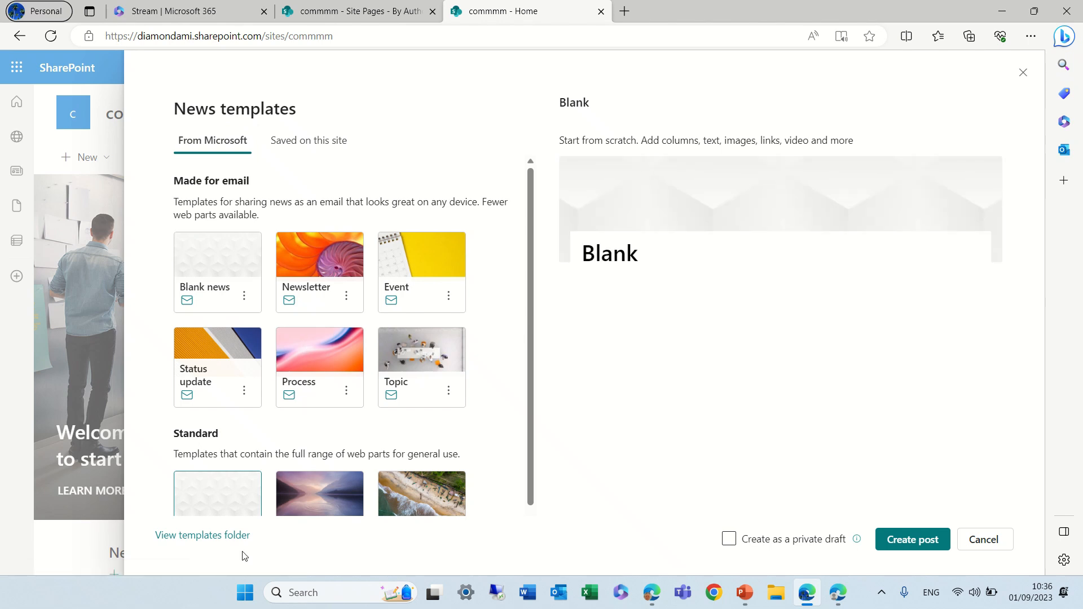
mouse_move(202, 535)
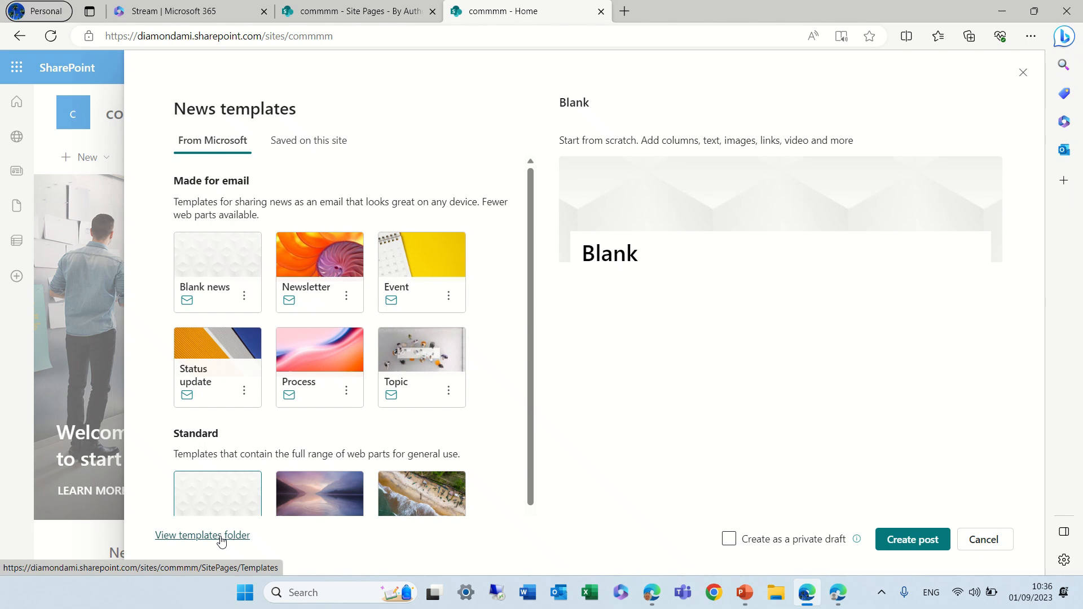
mouse_move(390, 528)
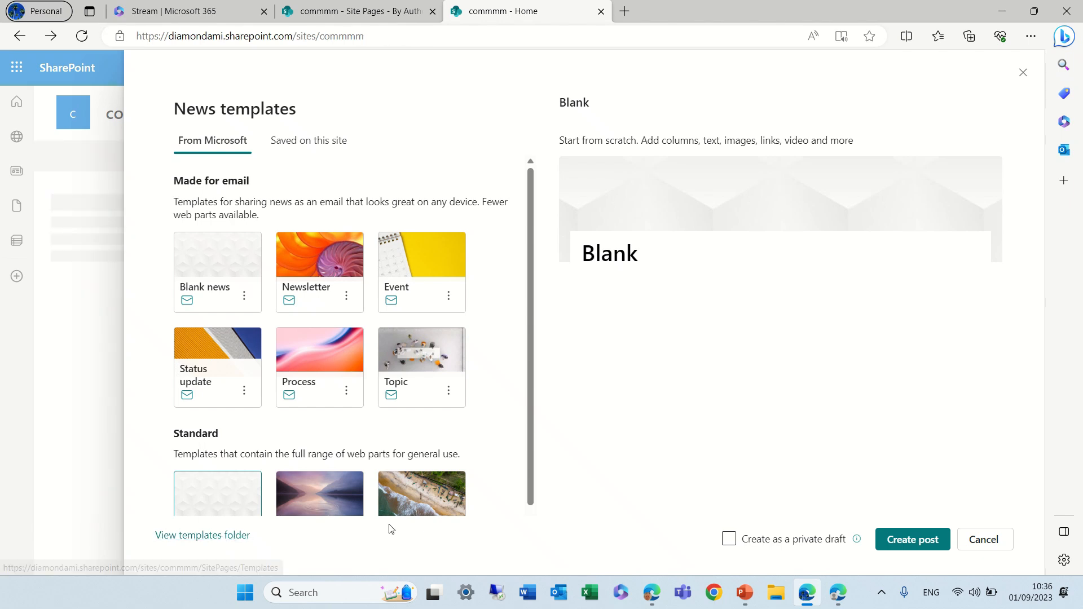
click(202, 535)
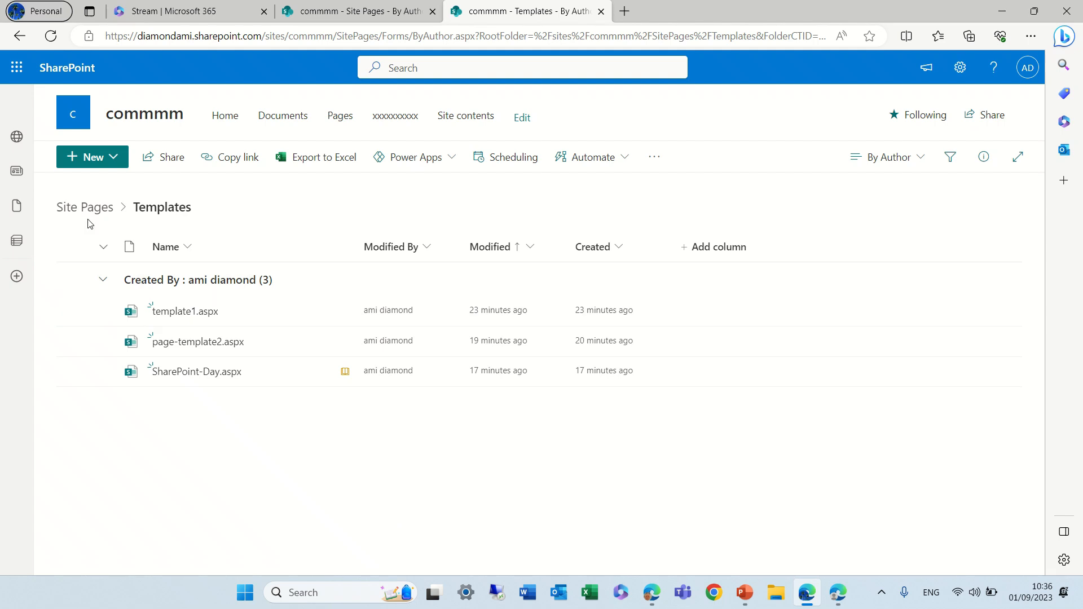
click(84, 206)
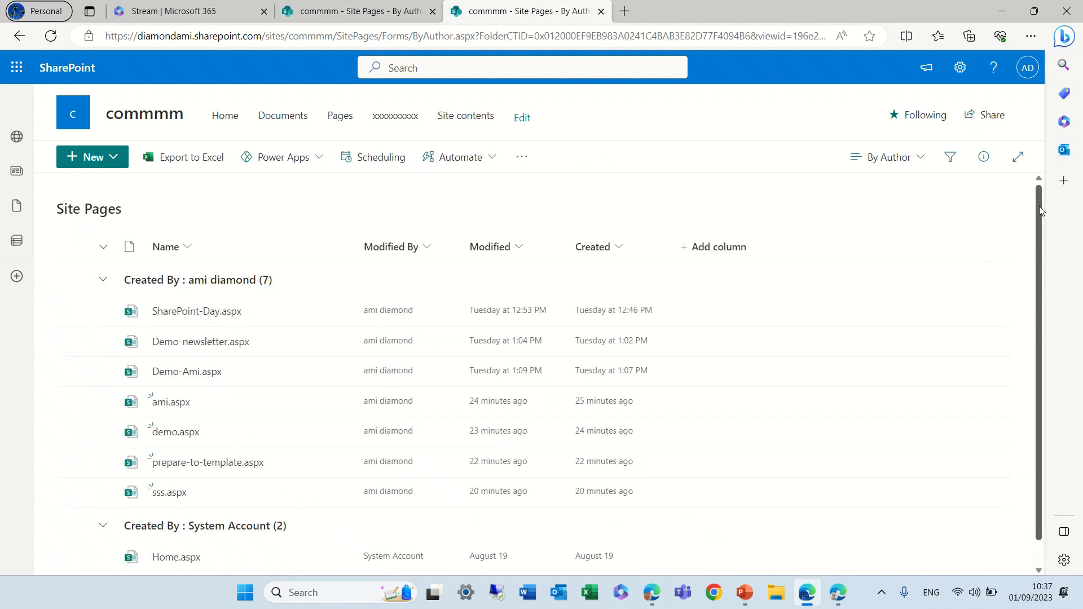
scroll(down, 3)
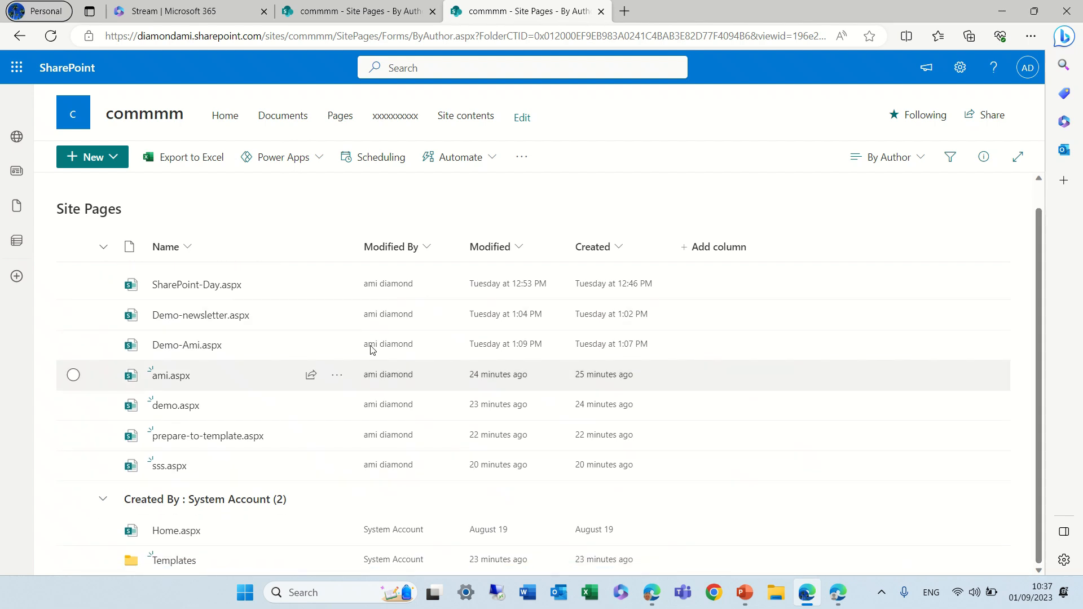
mouse_move(178, 566)
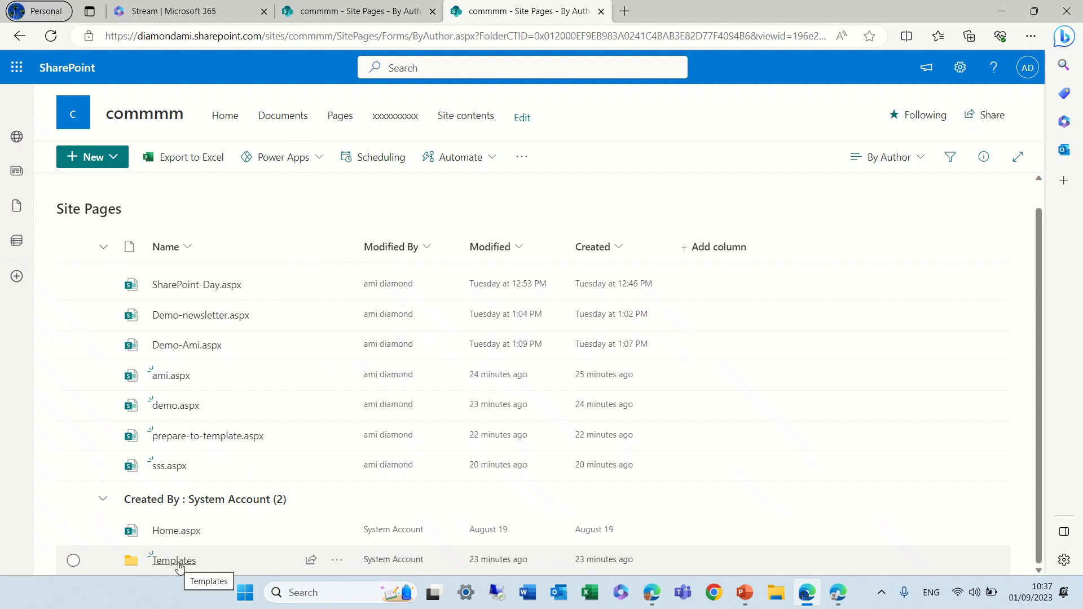
click(172, 560)
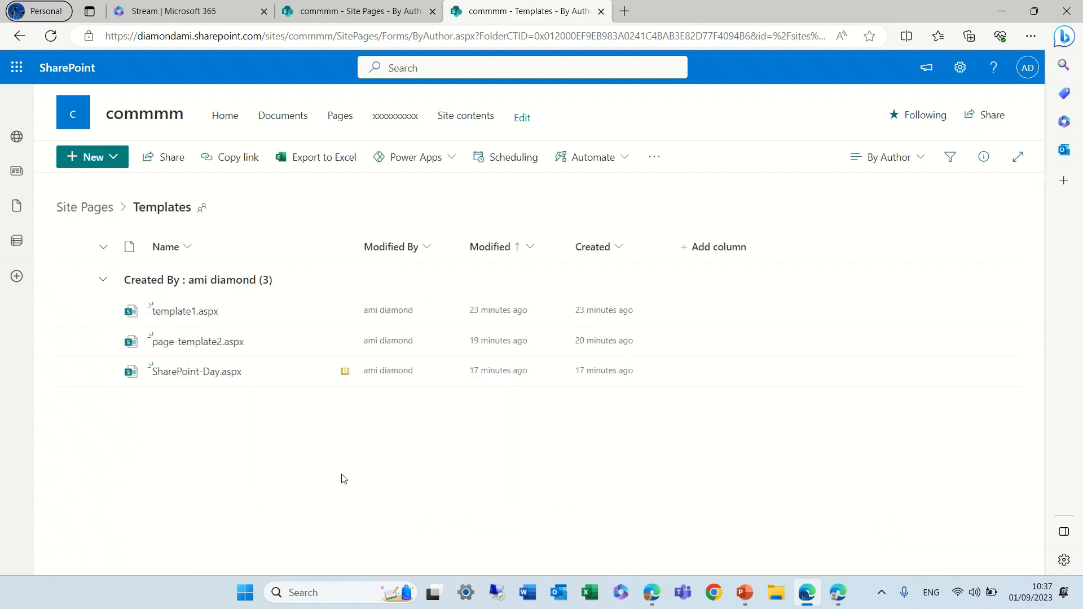
click(84, 206)
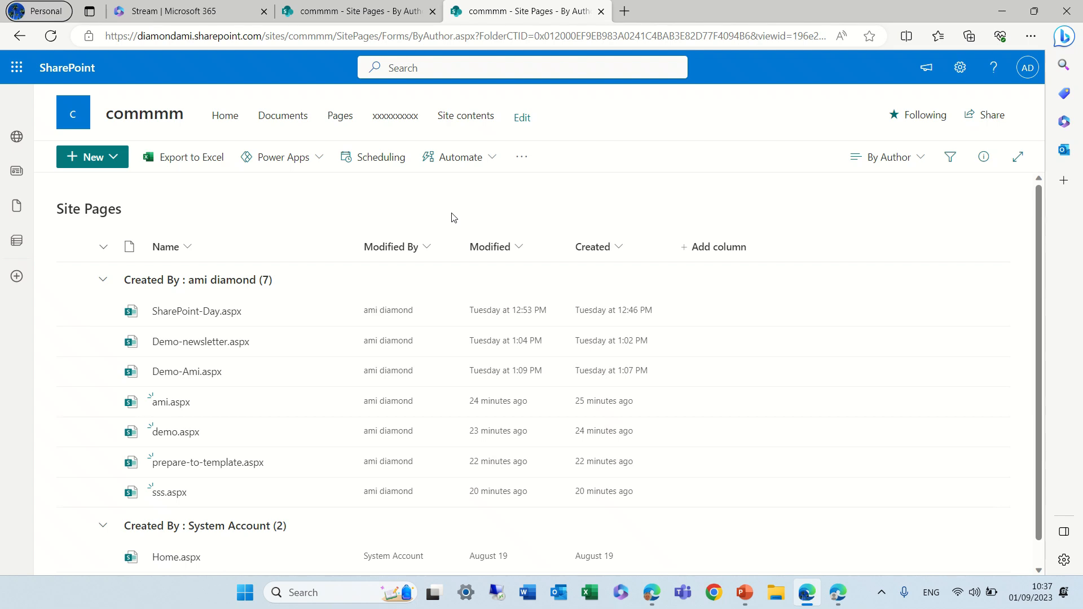
mouse_move(297, 372)
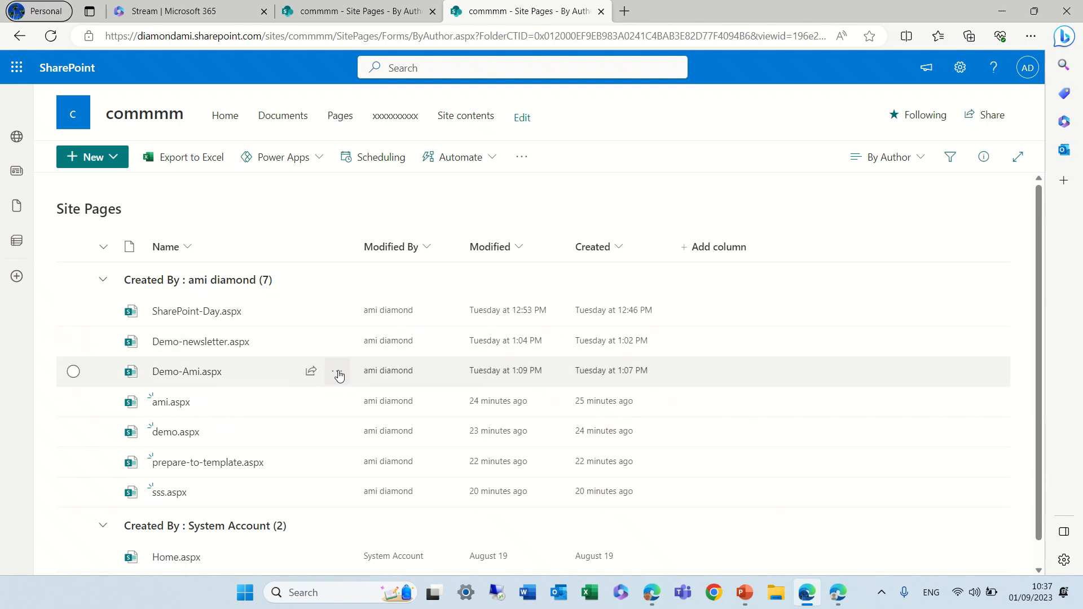
- Copy ami.aspx from Site Pages into the Site Pages > Templates folder
click(337, 371)
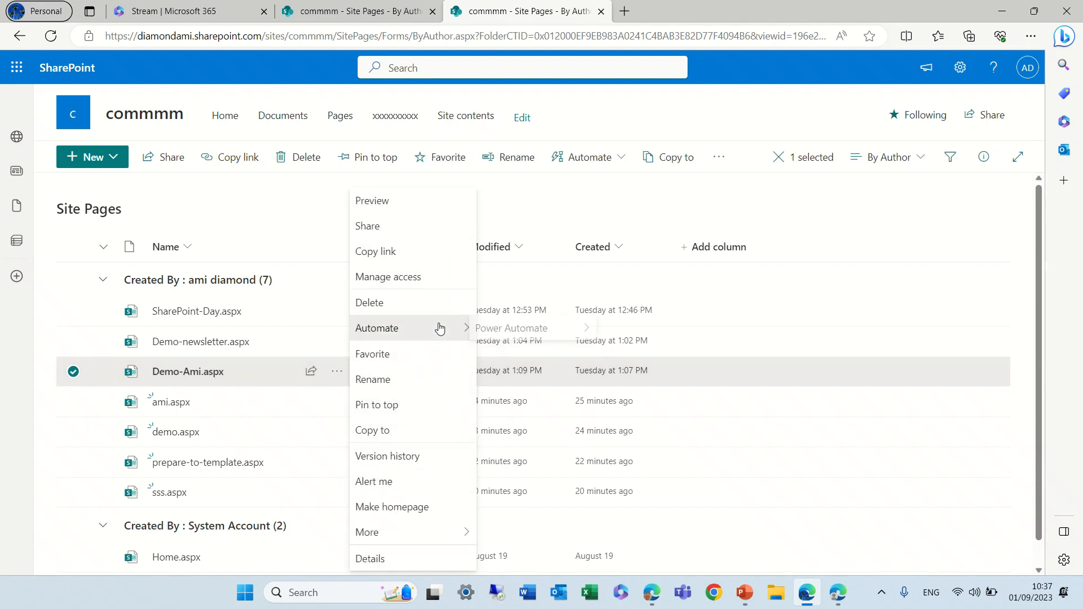
mouse_move(429, 304)
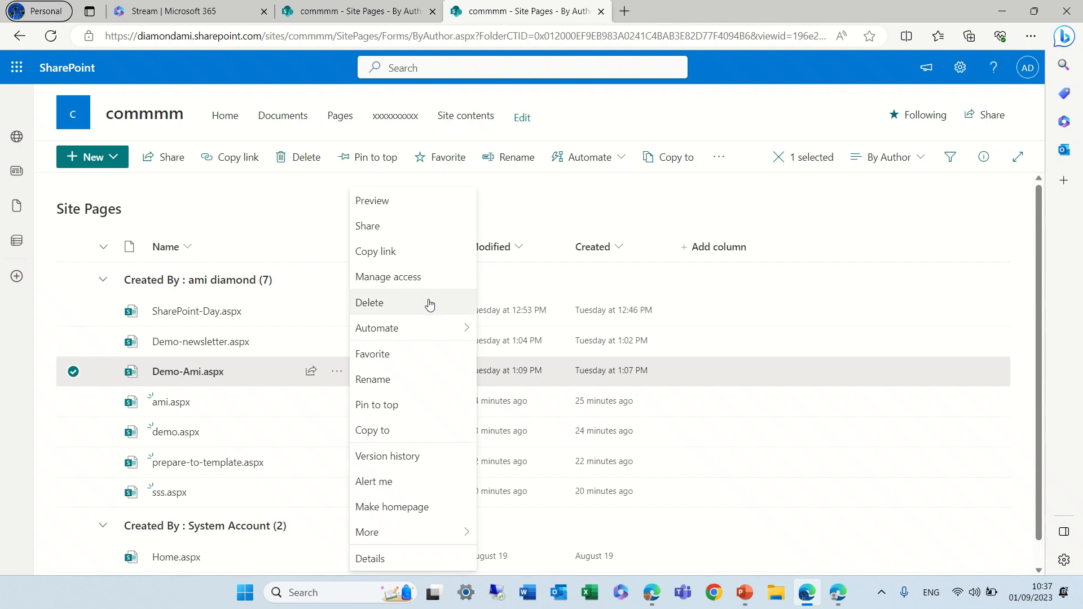
mouse_move(869, 231)
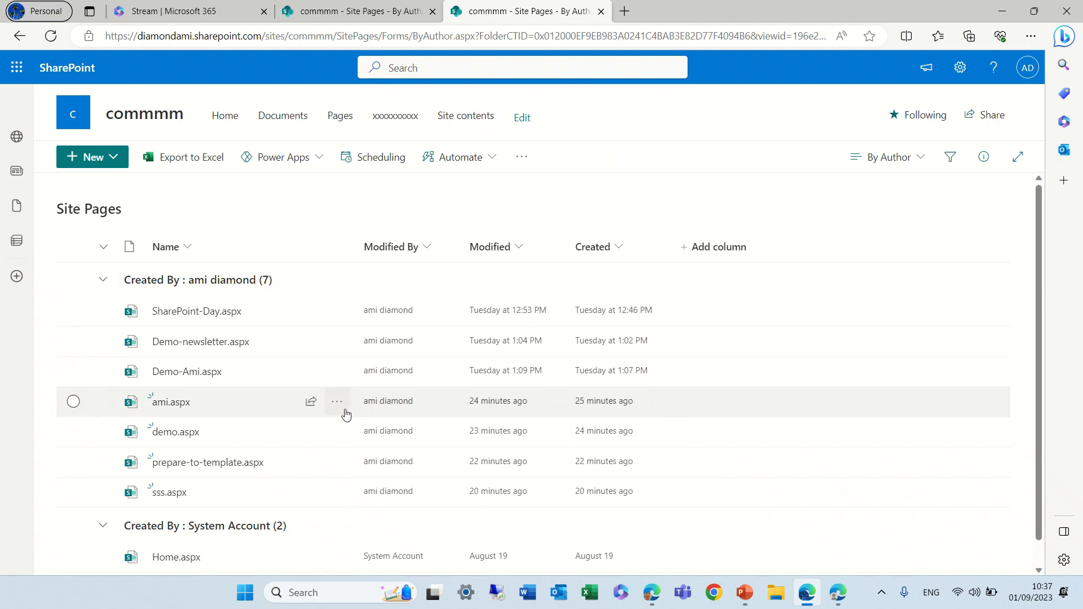
click(338, 401)
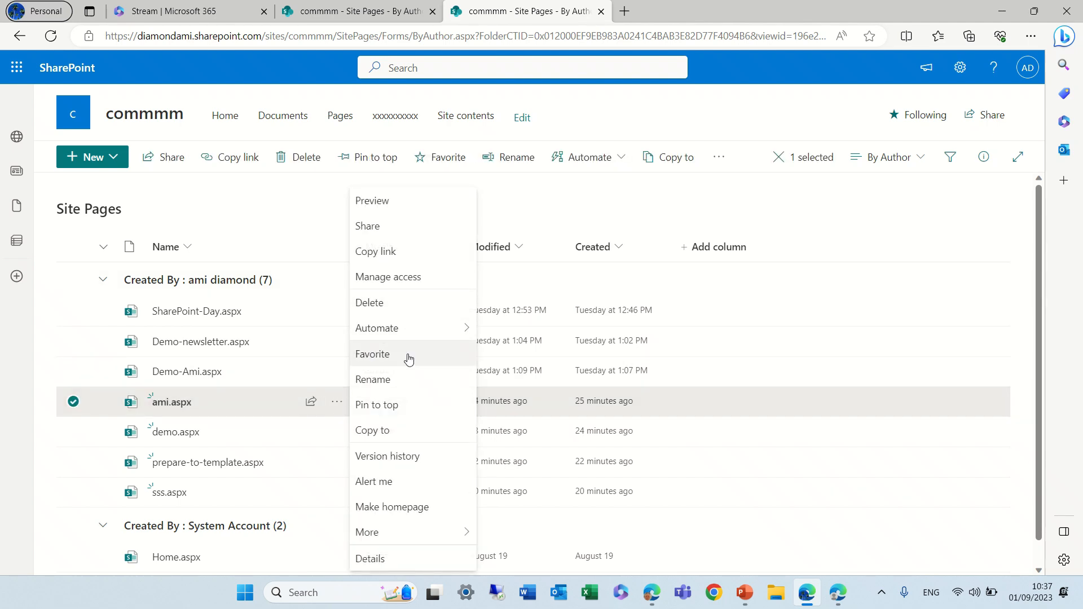
click(372, 430)
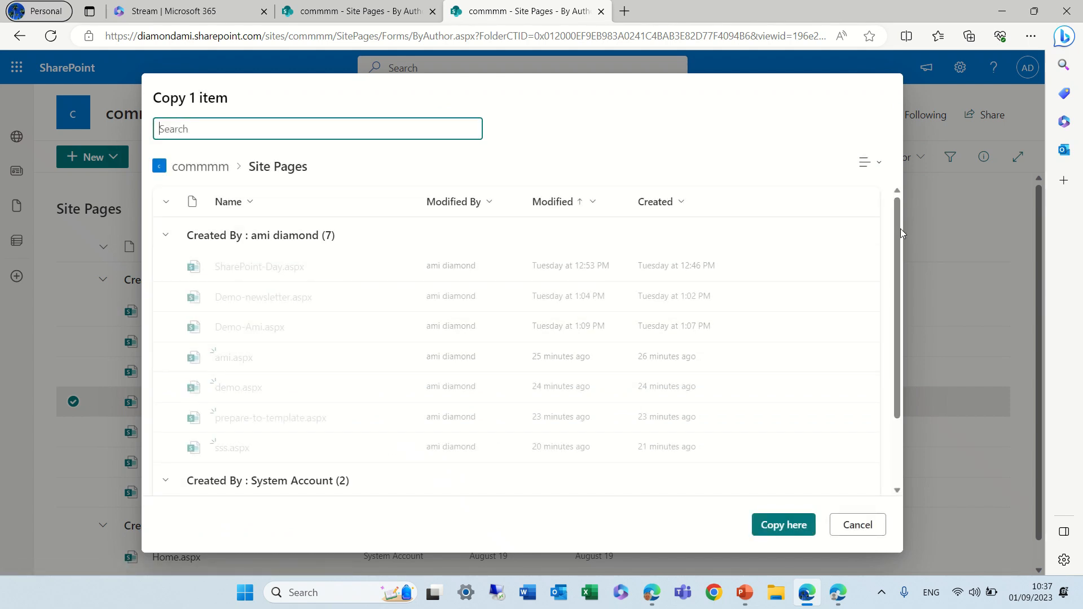
scroll(down, 3)
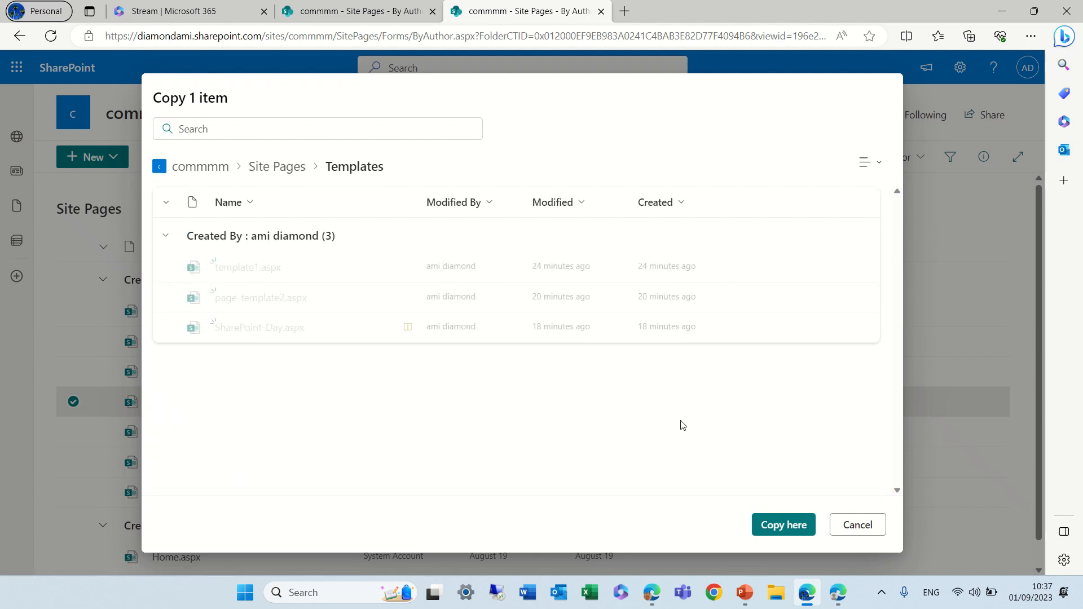
click(783, 524)
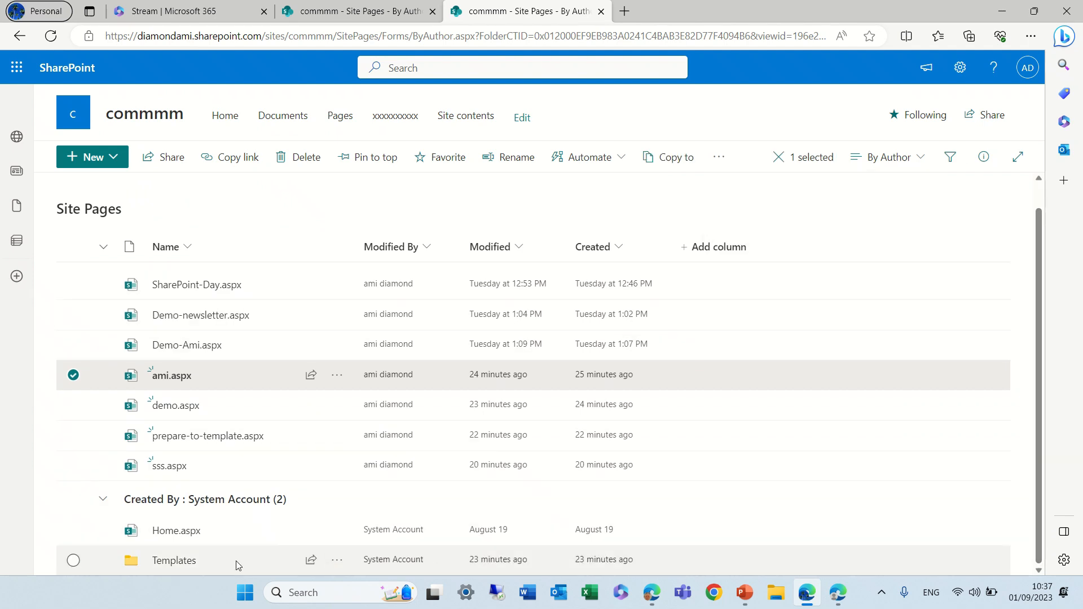
- Confirm ami.aspx appears as a fourth file in Templates, then return to the commmm home page
double_click(173, 560)
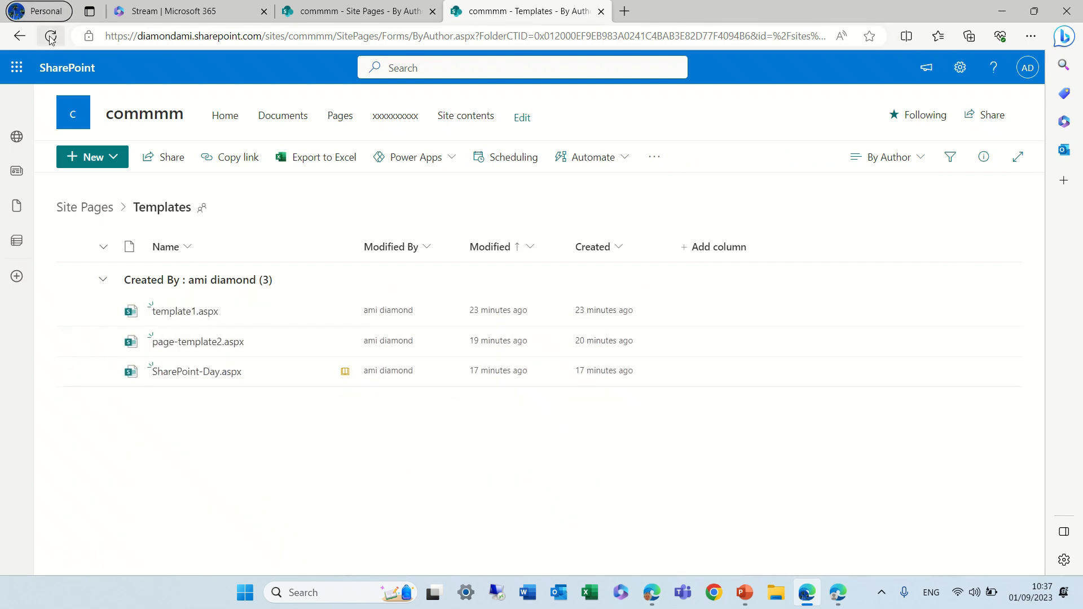
click(50, 36)
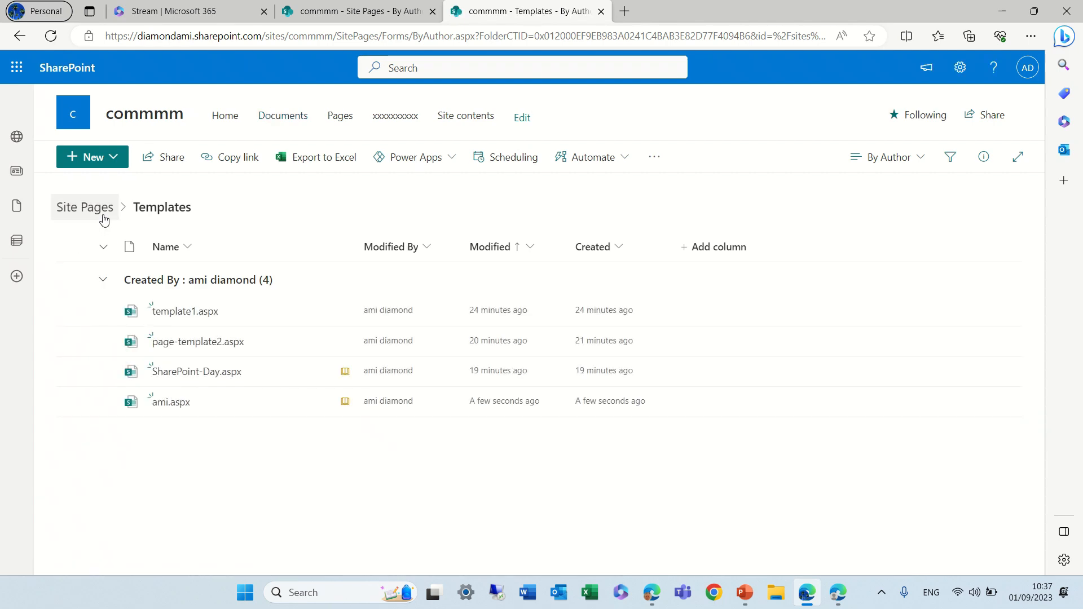
mouse_move(224, 115)
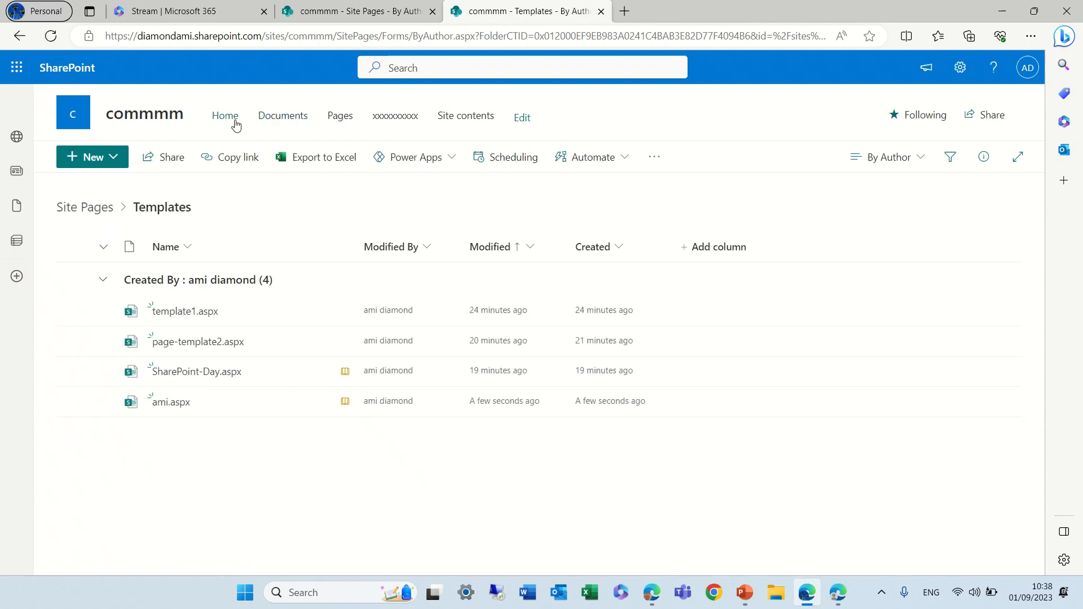
click(225, 115)
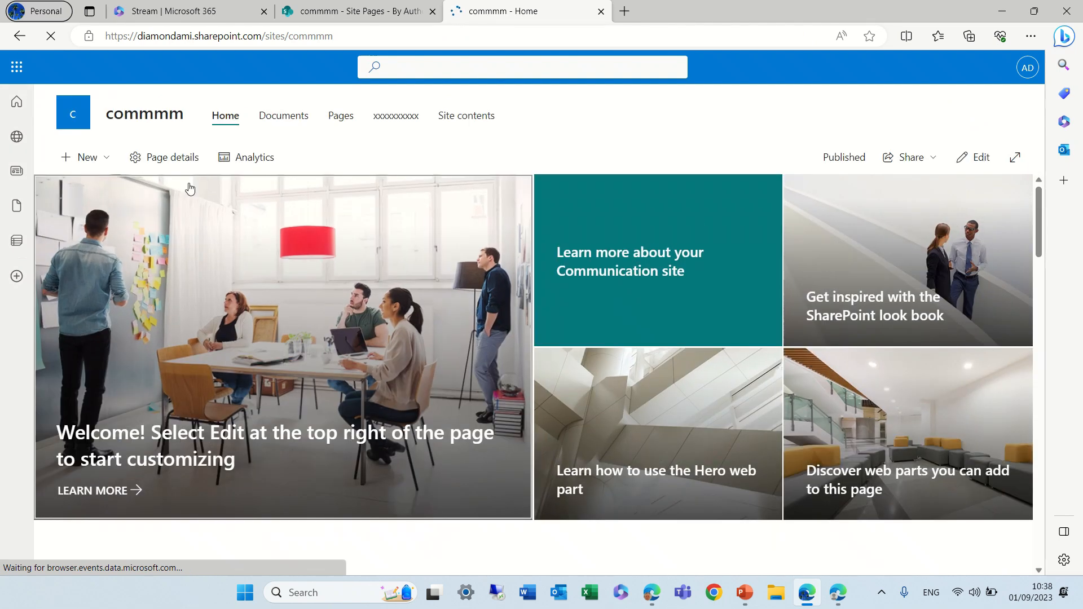
- Start a new page and view 'Saved on this site' templates, listing ami with template1 and others
click(86, 156)
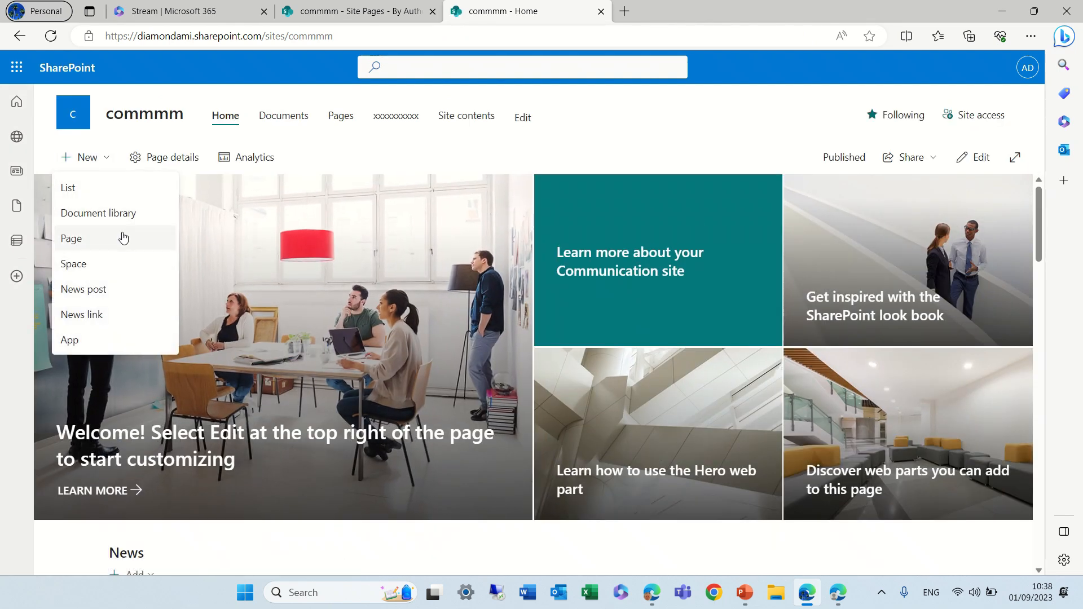
click(71, 238)
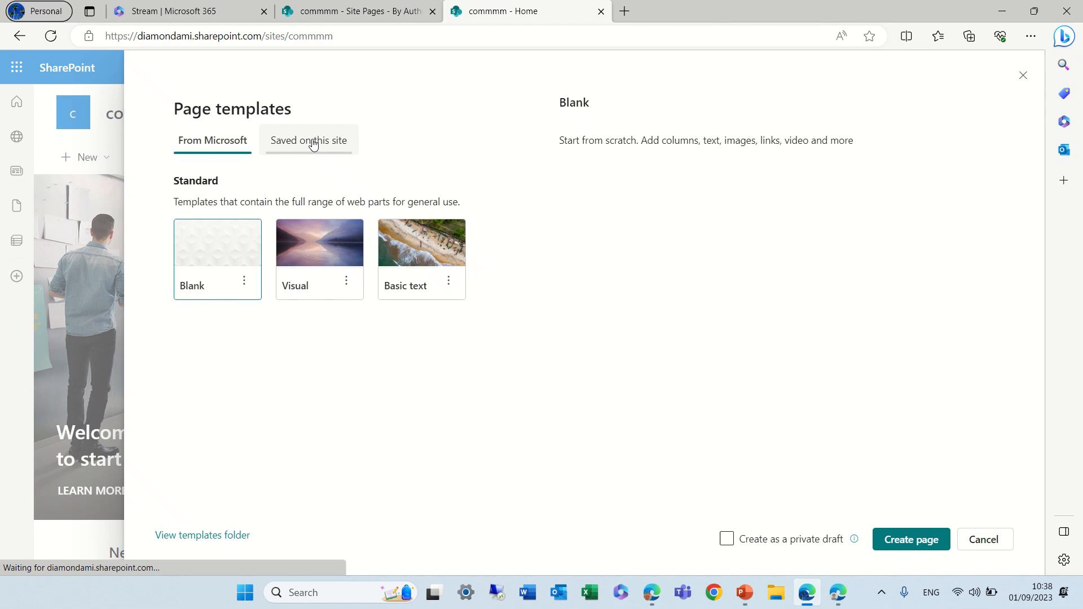
click(308, 141)
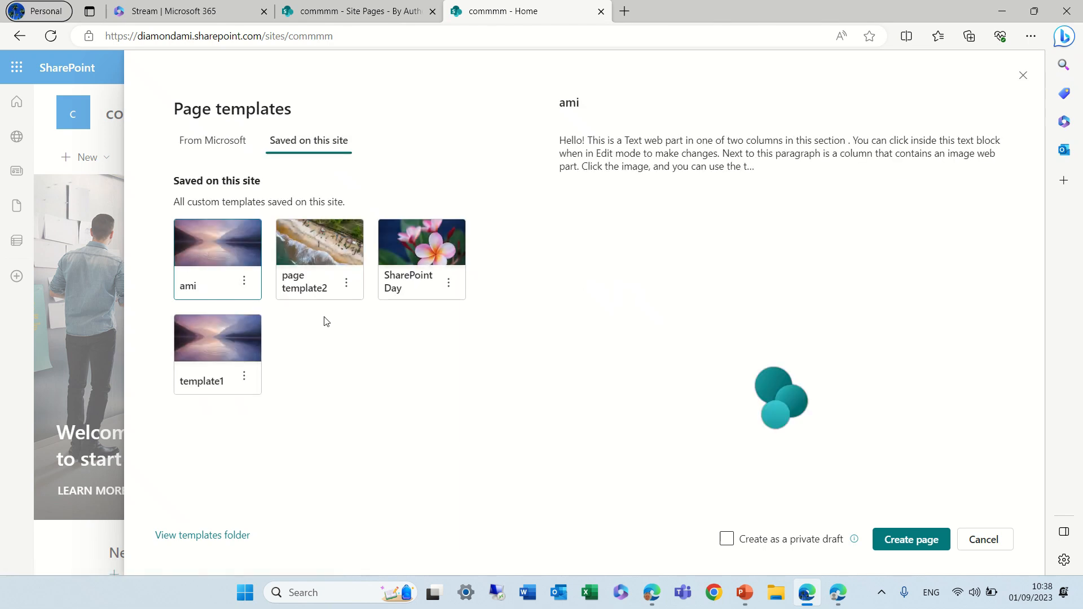